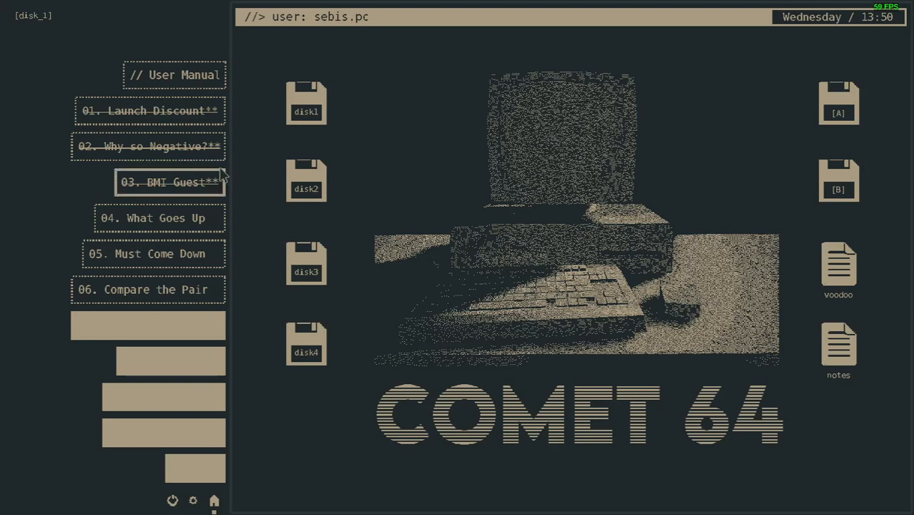
pyautogui.moveTo(557, 301)
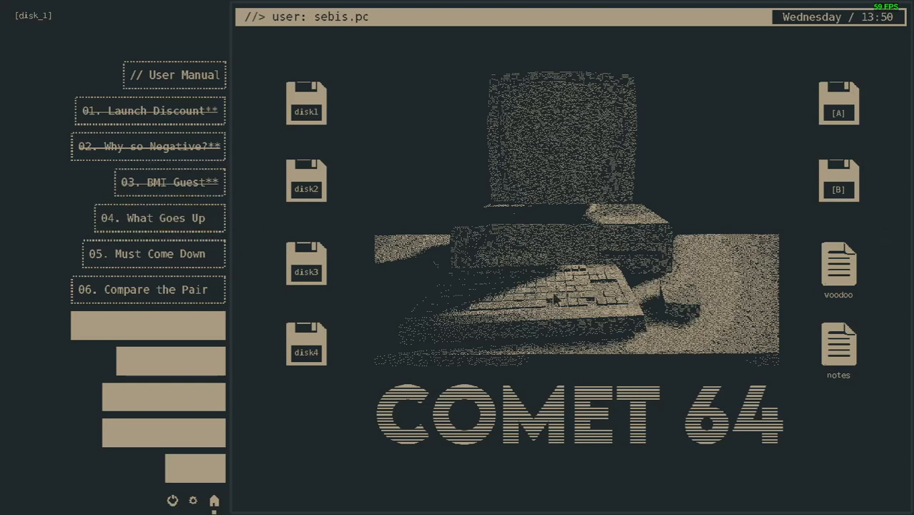
pyautogui.moveTo(521, 256)
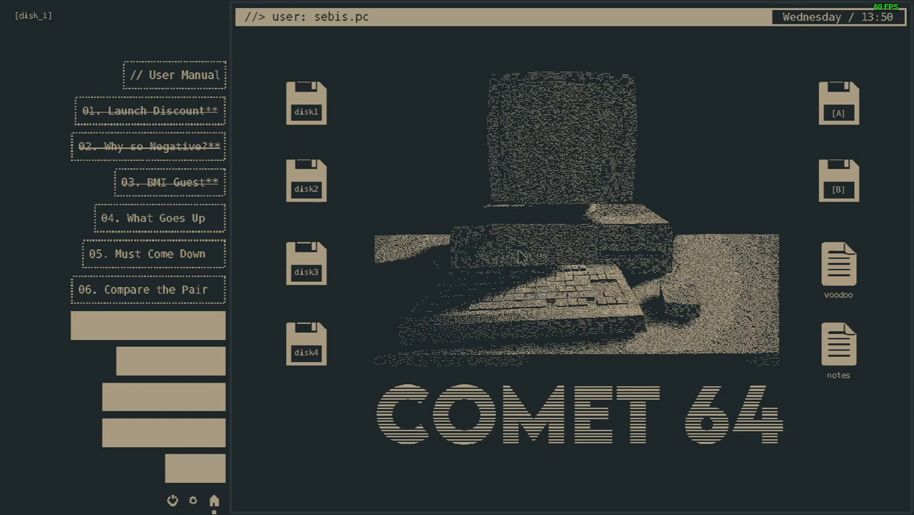
pyautogui.moveTo(526, 229)
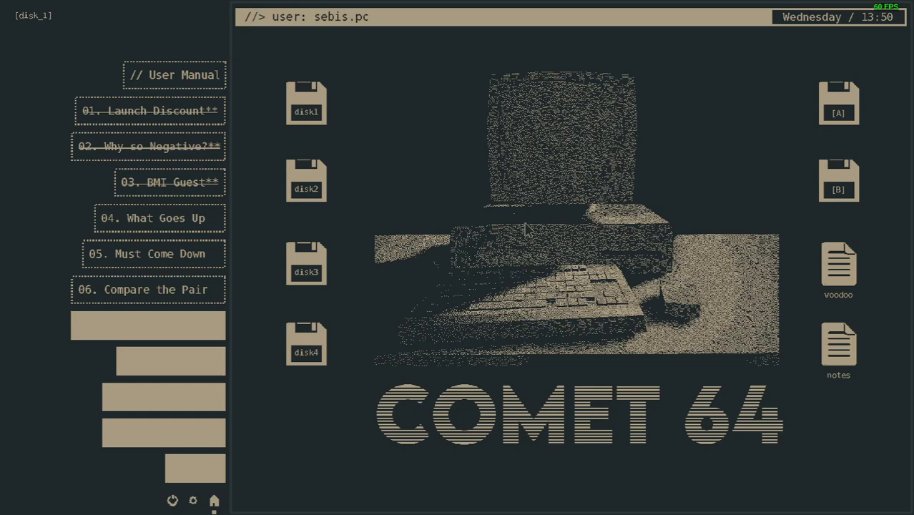
pyautogui.moveTo(418, 204)
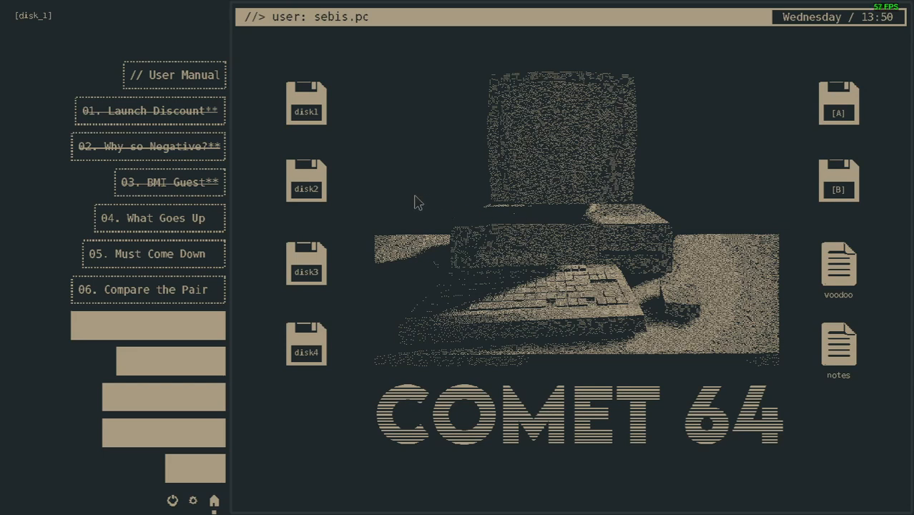
pyautogui.moveTo(357, 201)
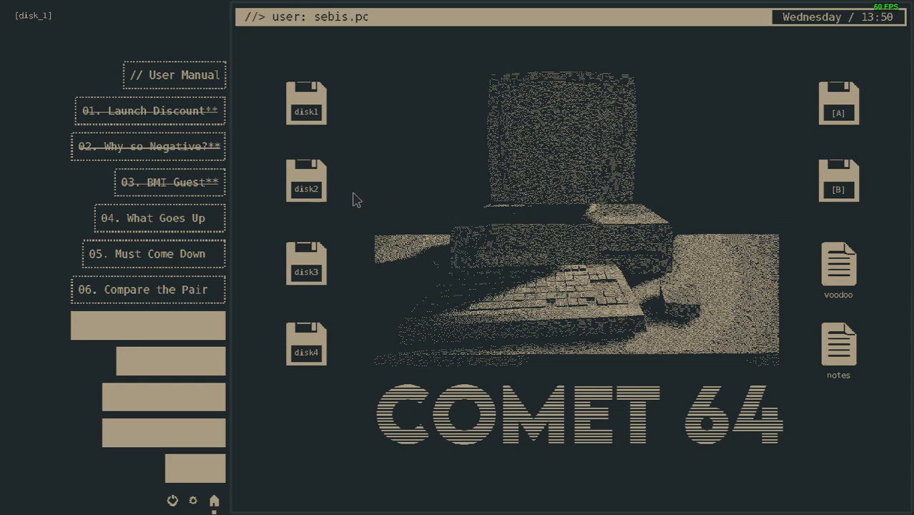
pyautogui.moveTo(336, 208)
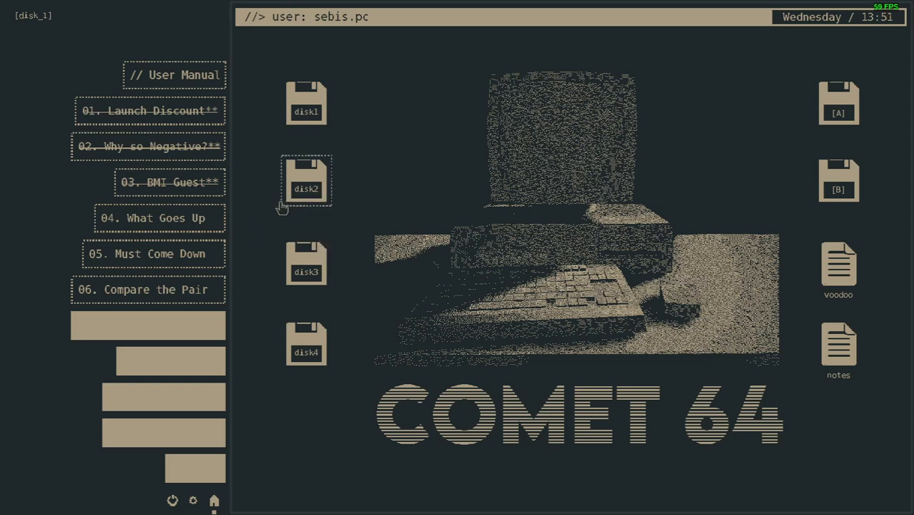
pyautogui.moveTo(281, 246)
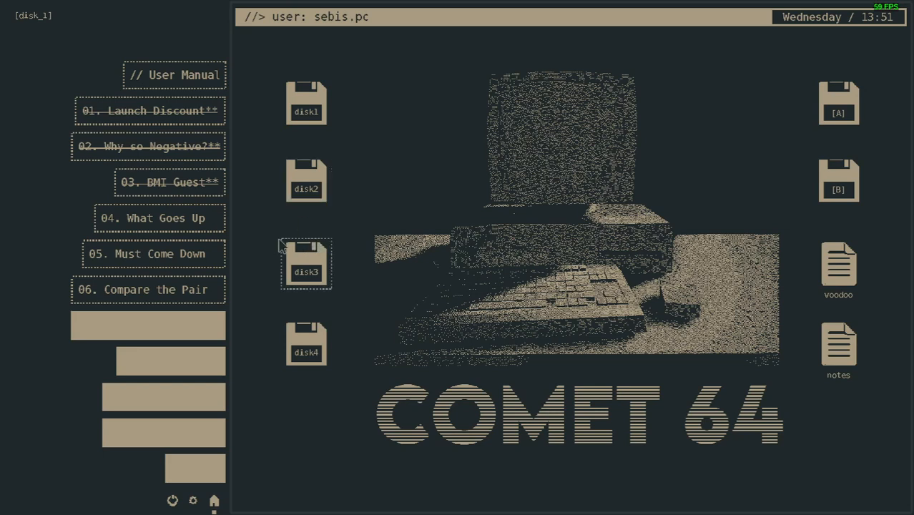
pyautogui.moveTo(292, 217)
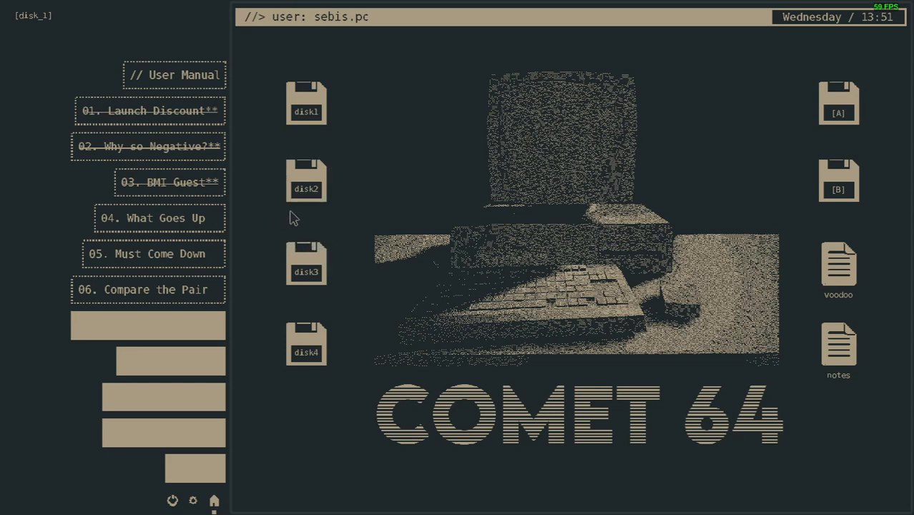
pyautogui.moveTo(181, 215)
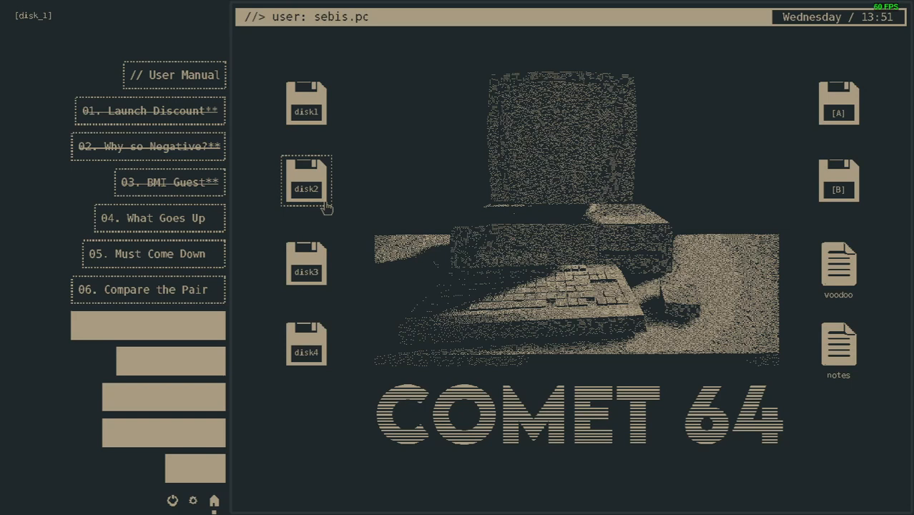
pyautogui.moveTo(330, 180)
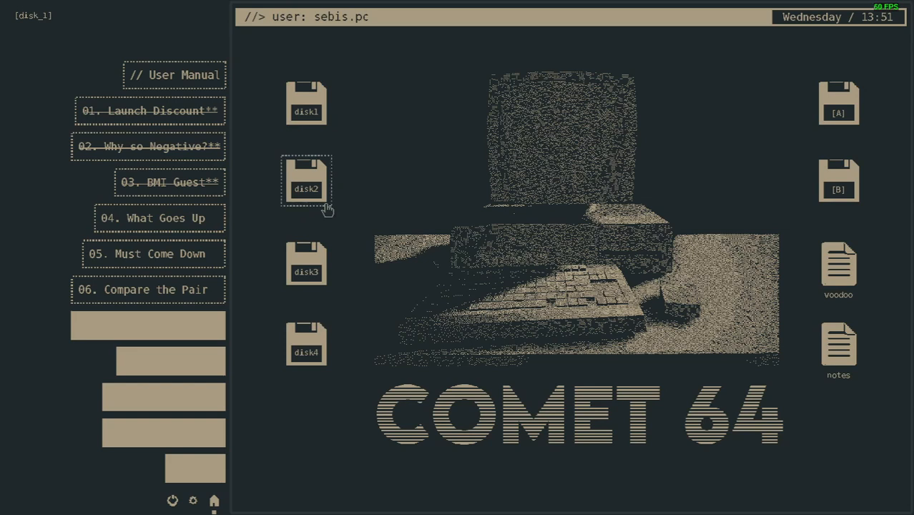
pyautogui.moveTo(329, 209)
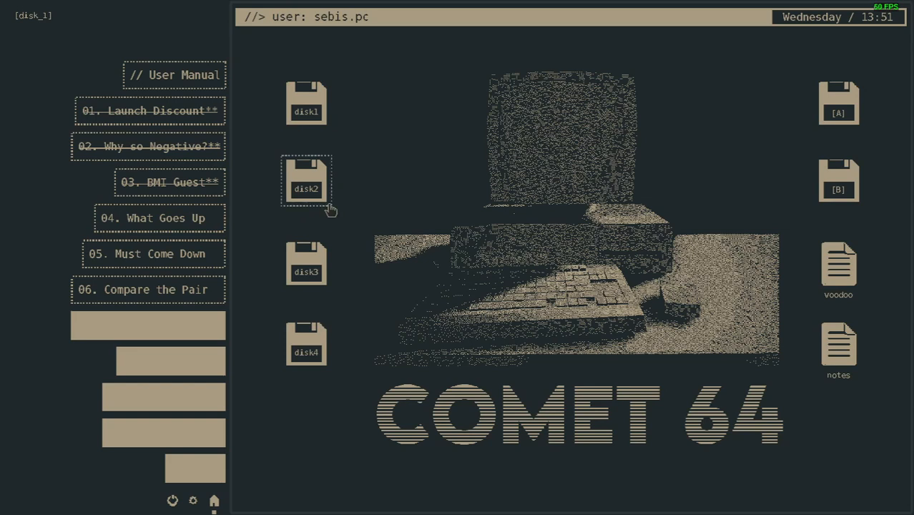
pyautogui.moveTo(321, 207)
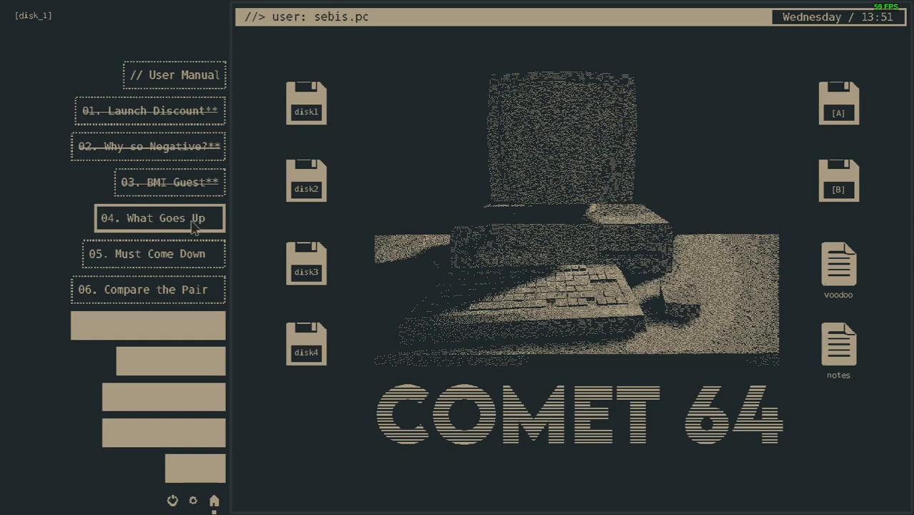
# - Switch to puzzle '04. What Goes Up' from the puzzle list
pyautogui.click(159, 218)
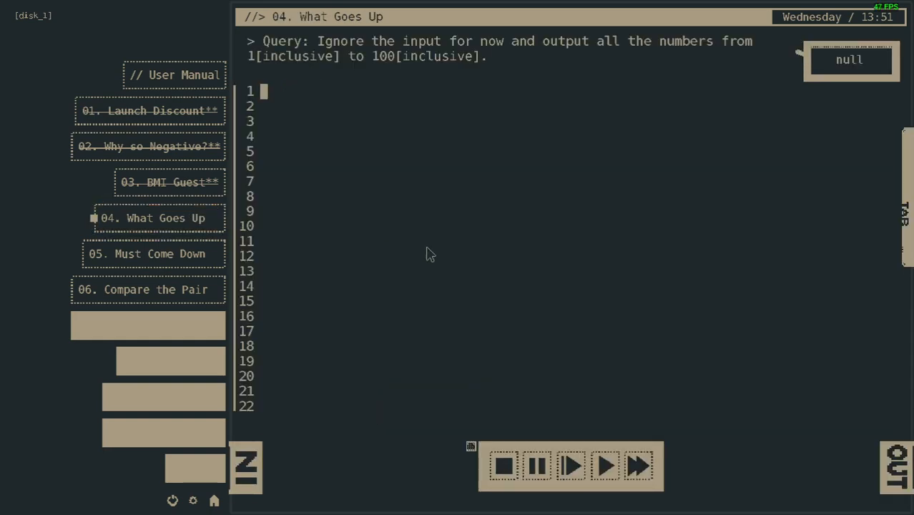
pyautogui.moveTo(350, 123)
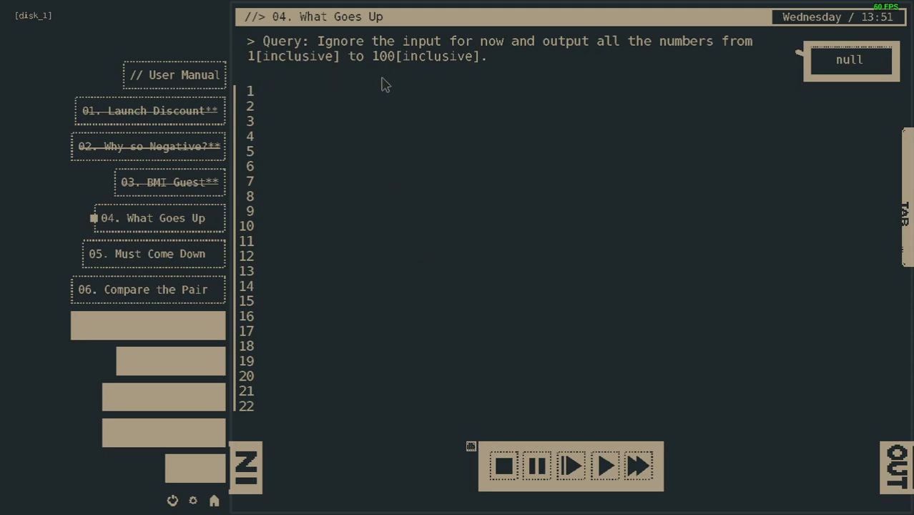
pyautogui.moveTo(522, 56)
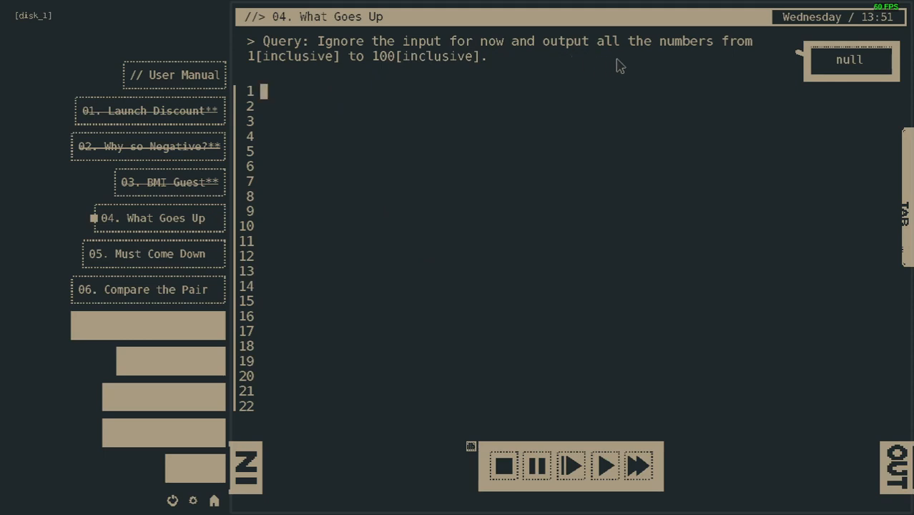
pyautogui.moveTo(338, 66)
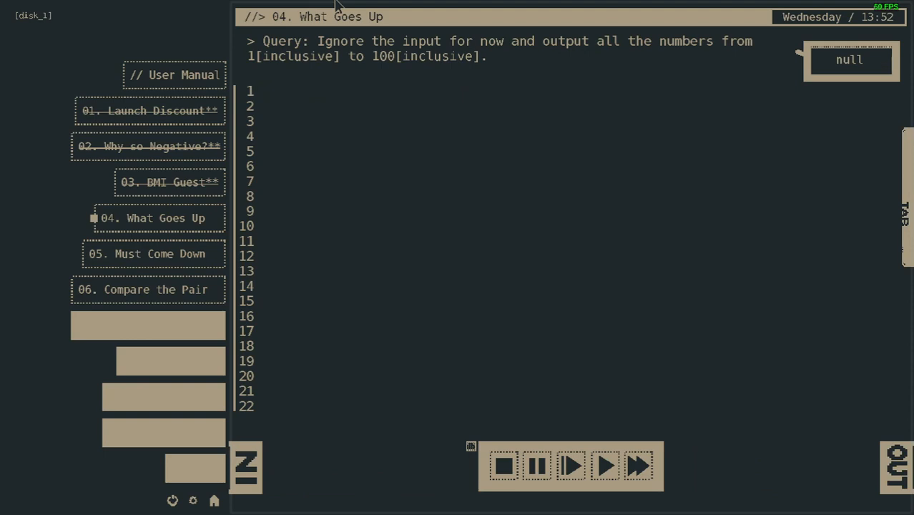
# - Try the line '= output;', get the unrecognised-operand error, and dismiss it
pyautogui.write('=')
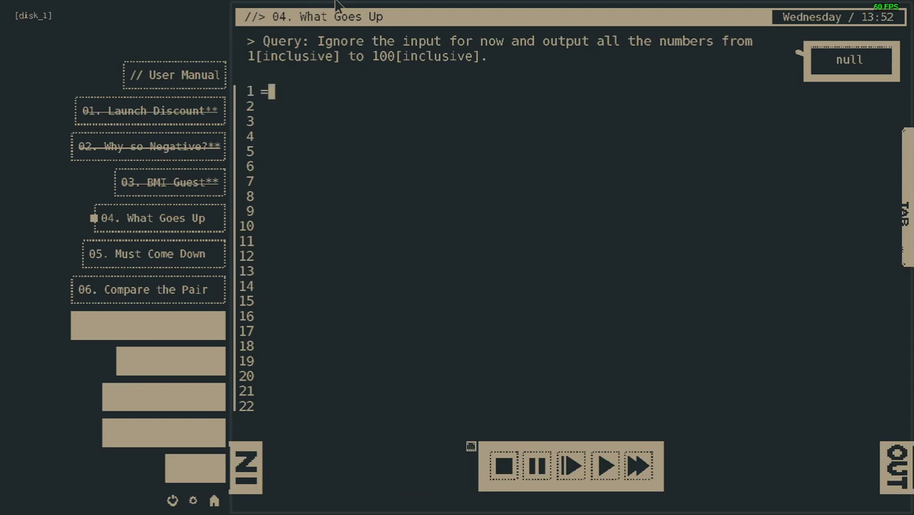
pyautogui.write('out')
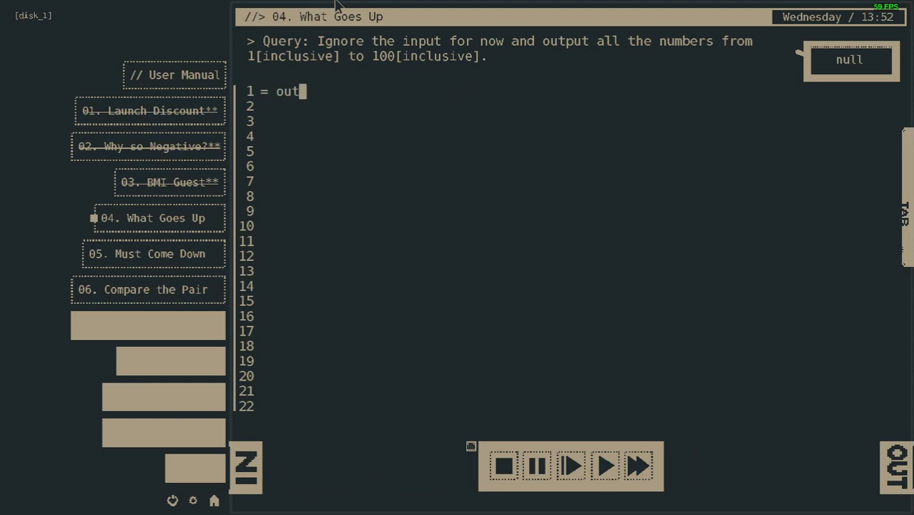
pyautogui.write('put')
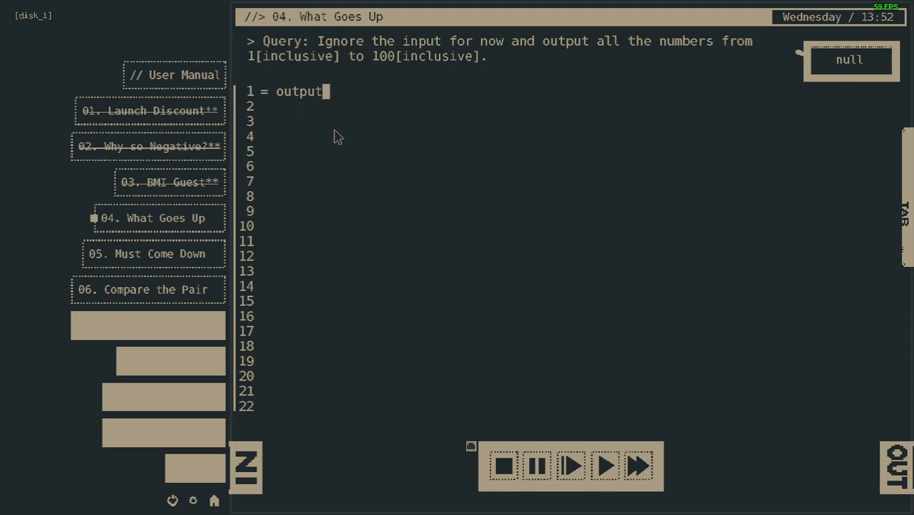
pyautogui.moveTo(356, 456)
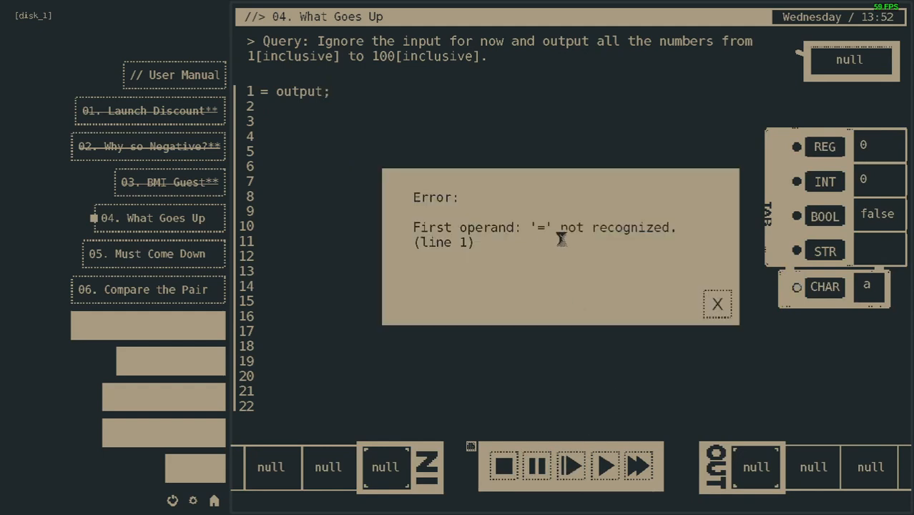
pyautogui.click(718, 304)
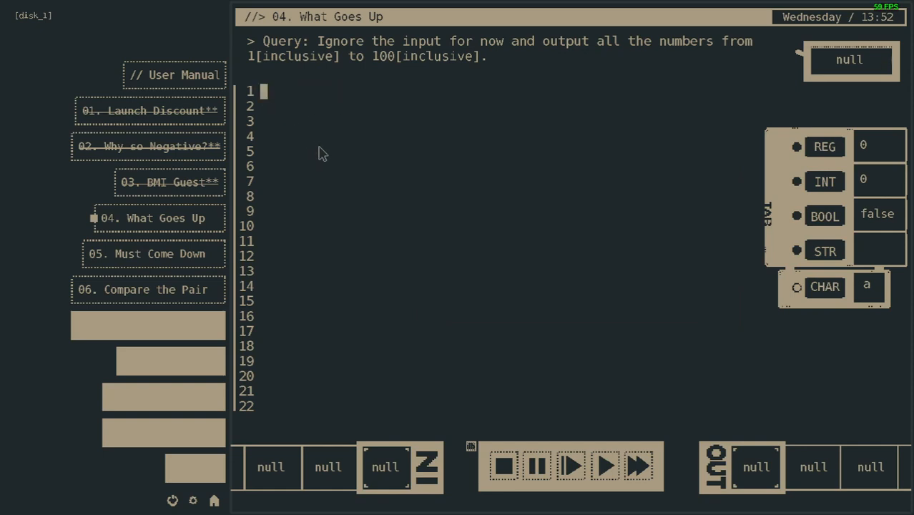
pyautogui.moveTo(300, 169)
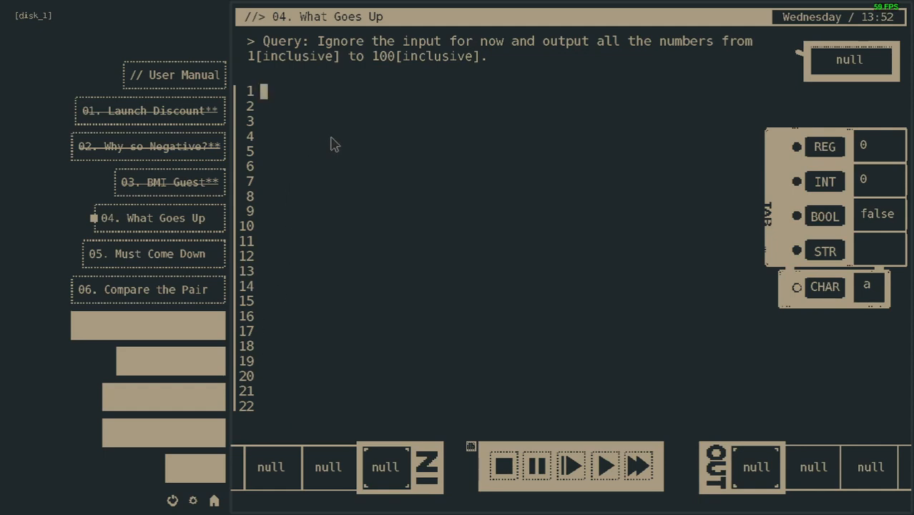
pyautogui.moveTo(323, 142)
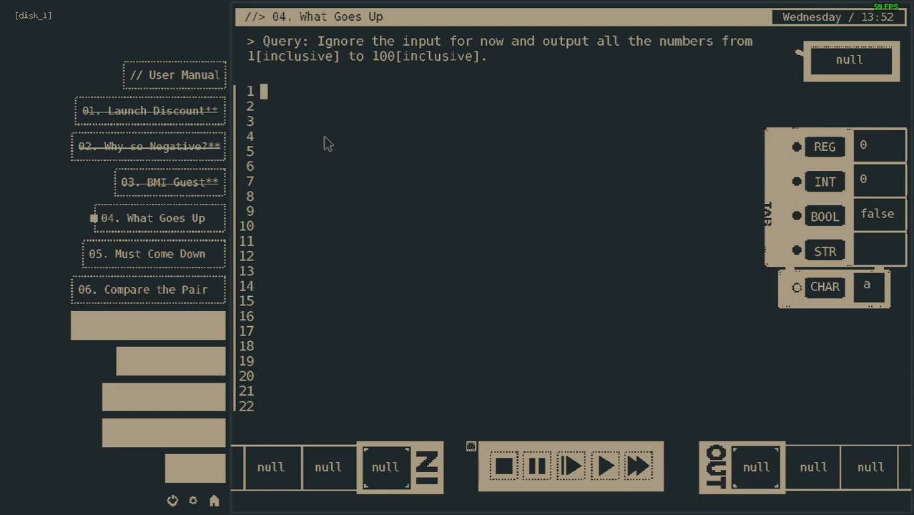
pyautogui.moveTo(281, 120)
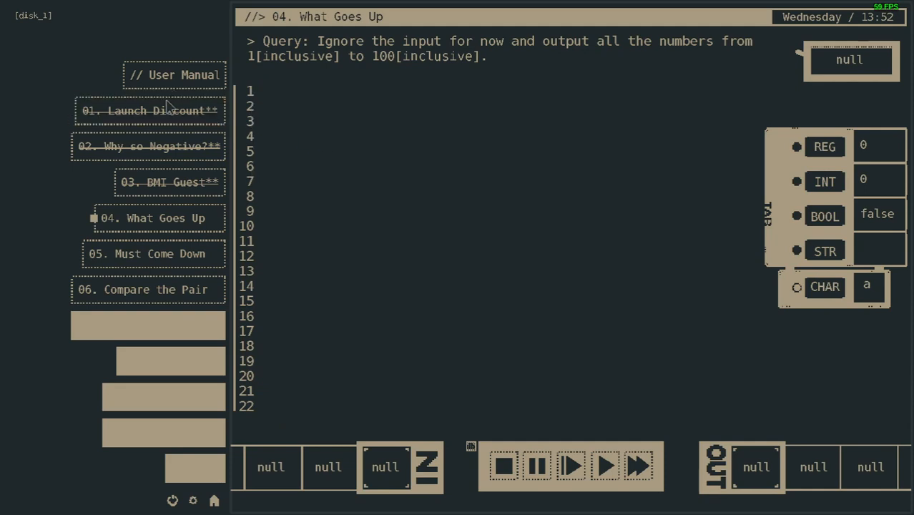
# - Glance at the Launch Discount puzzle's code, then return to '04. What Goes Up'
pyautogui.click(149, 111)
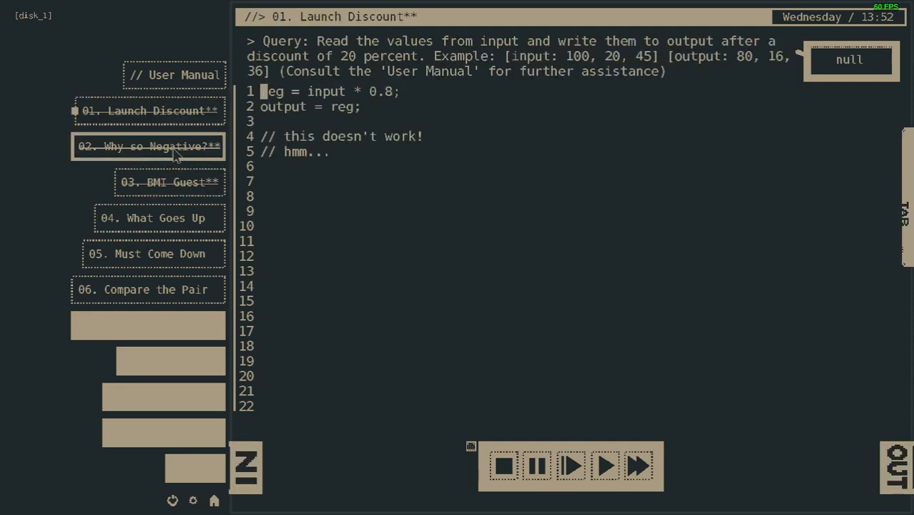
pyautogui.click(171, 182)
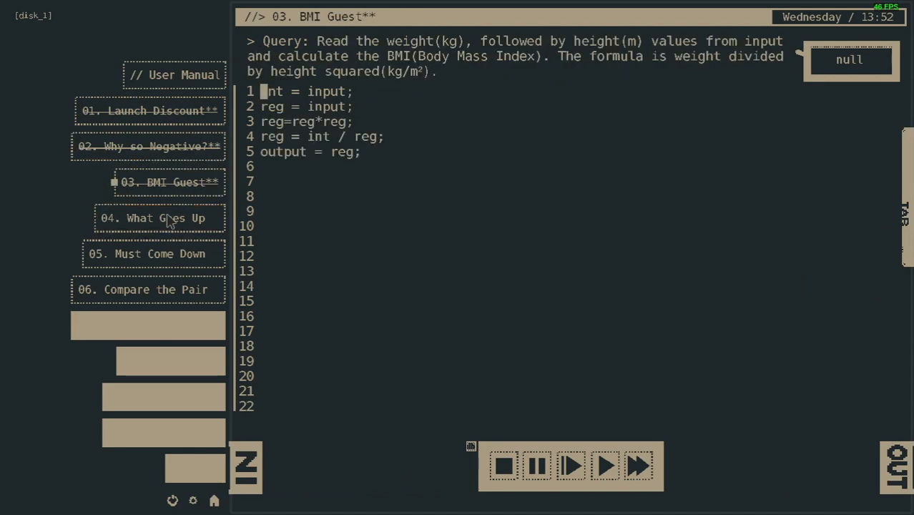
pyautogui.click(152, 218)
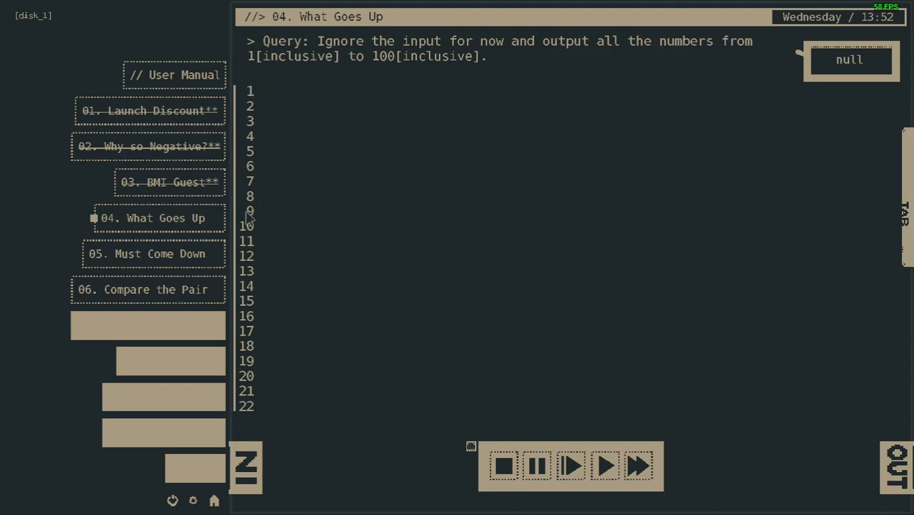
pyautogui.moveTo(256, 149)
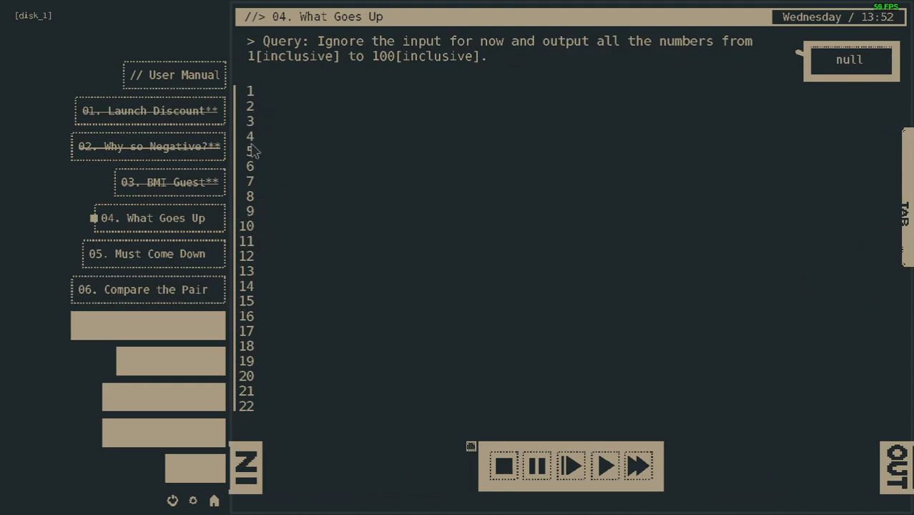
pyautogui.moveTo(363, 117)
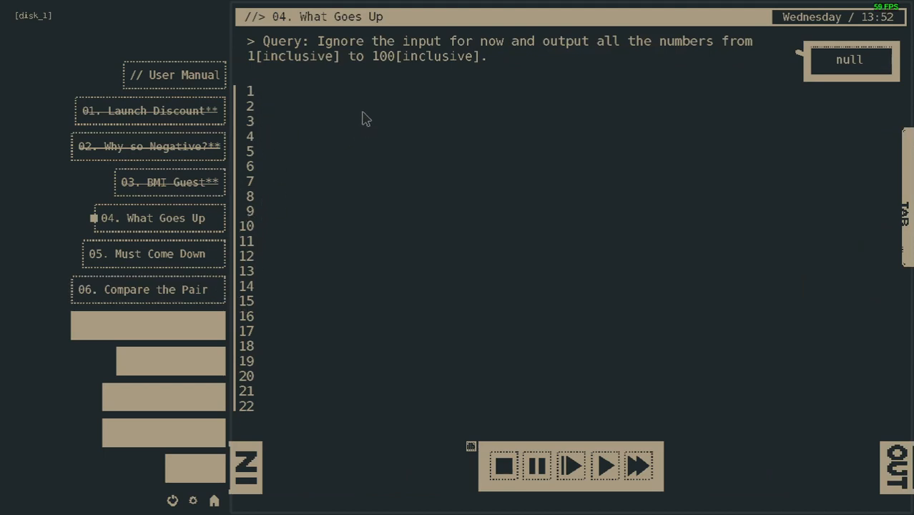
pyautogui.moveTo(377, 81)
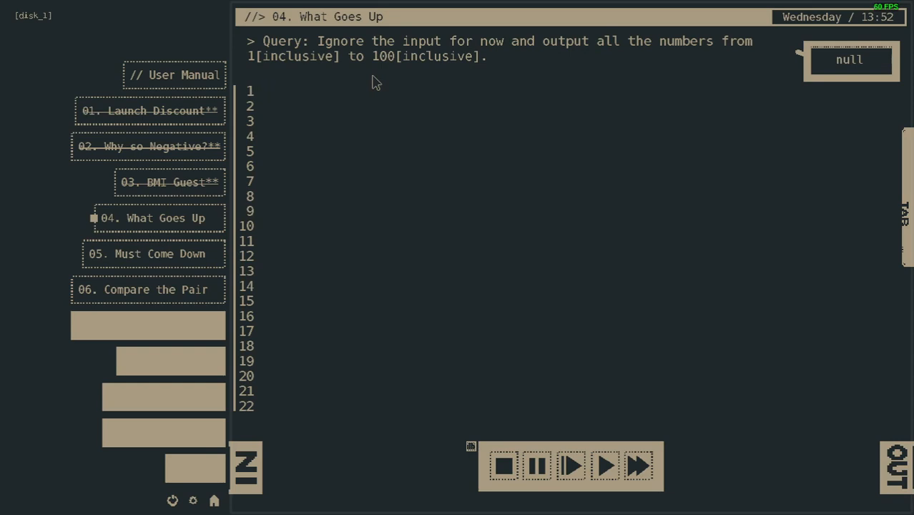
pyautogui.moveTo(360, 17)
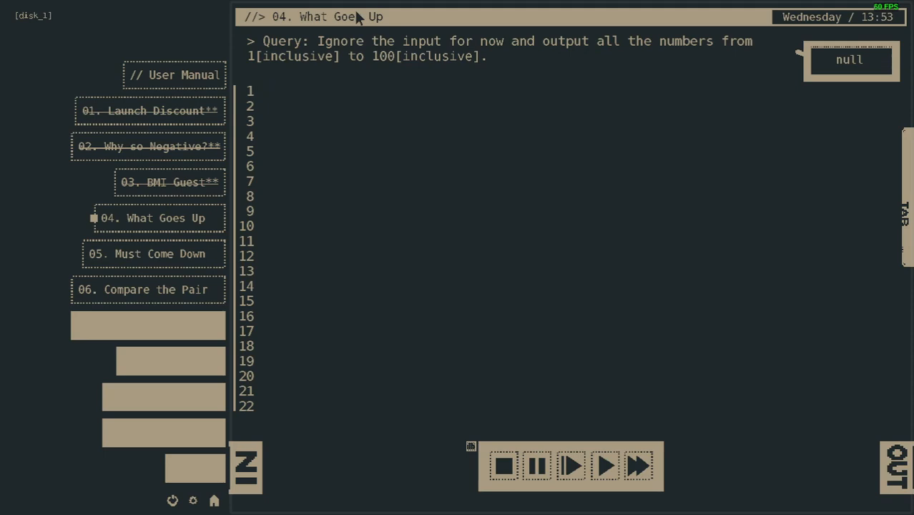
# - Write 'output = 0' as the first line of code
pyautogui.write('out')
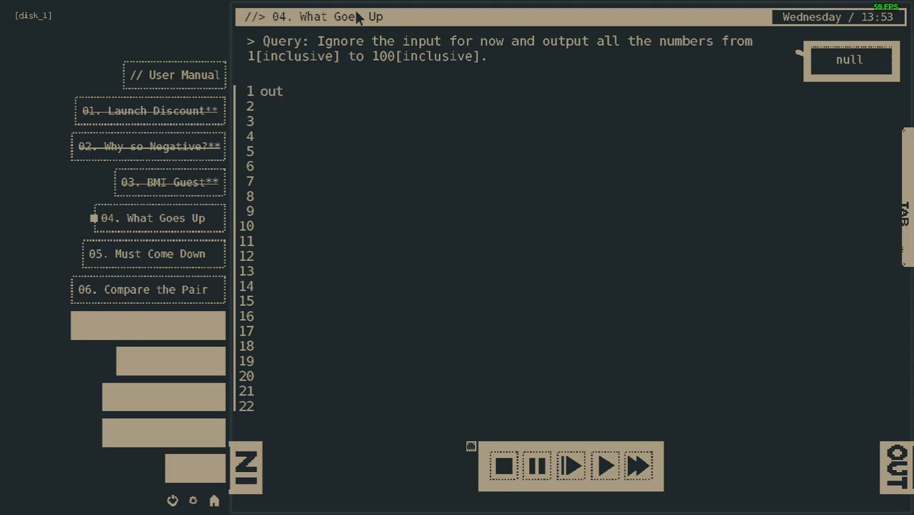
pyautogui.press('Backspace')
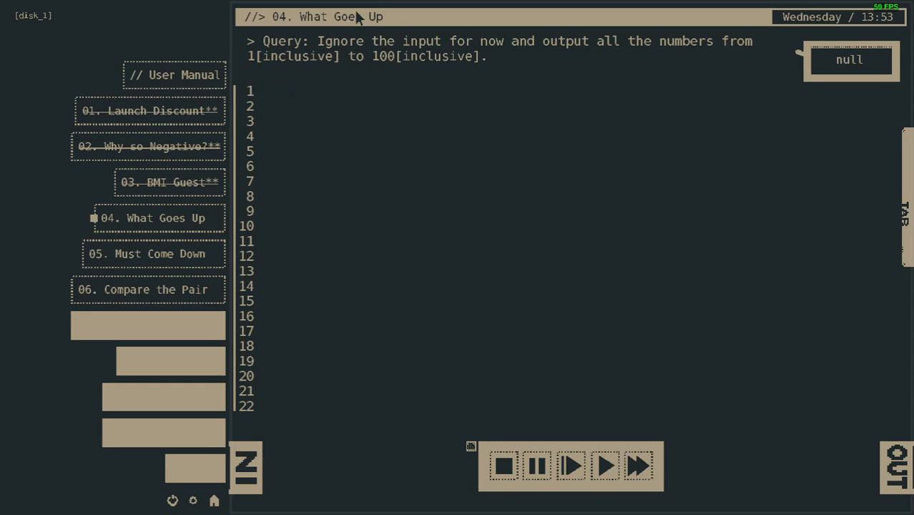
pyautogui.write('output')
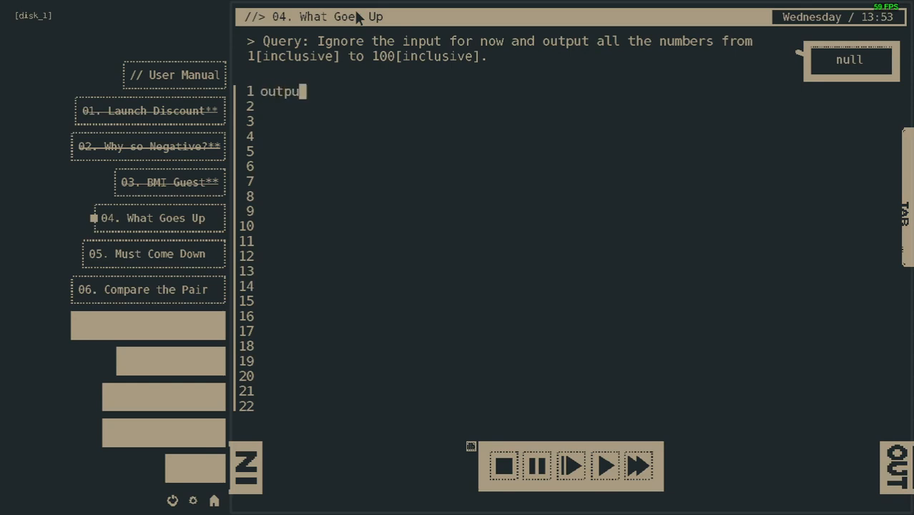
pyautogui.write('=')
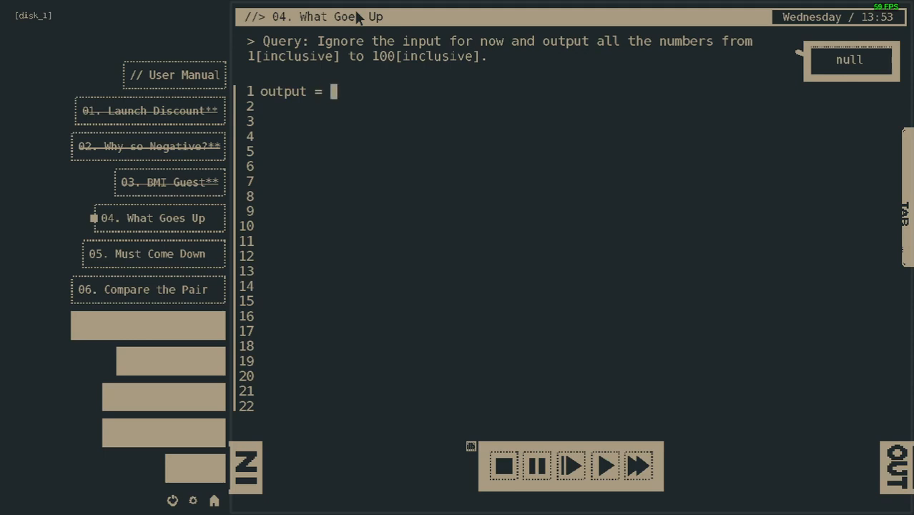
pyautogui.write('0')
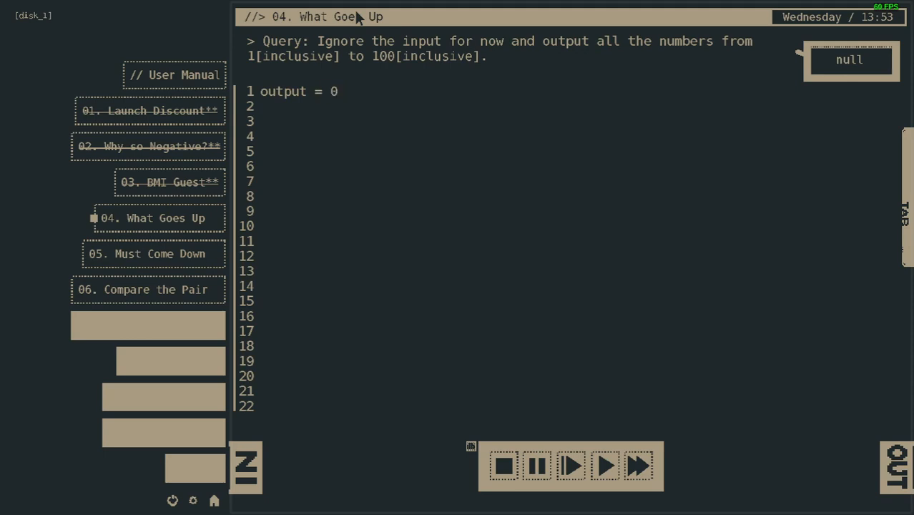
pyautogui.moveTo(293, 69)
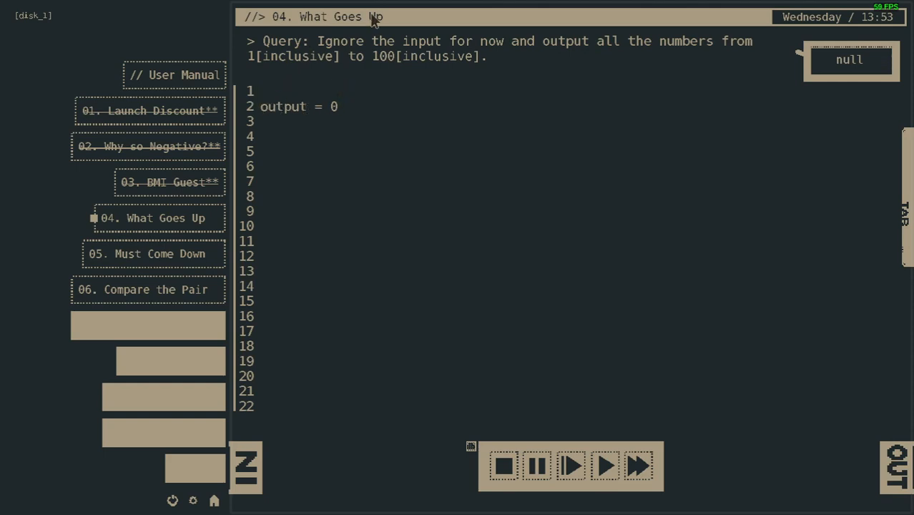
# - Add 'int = 0;' above it and change the output line to 'output = int + 1;'
pyautogui.write('int')
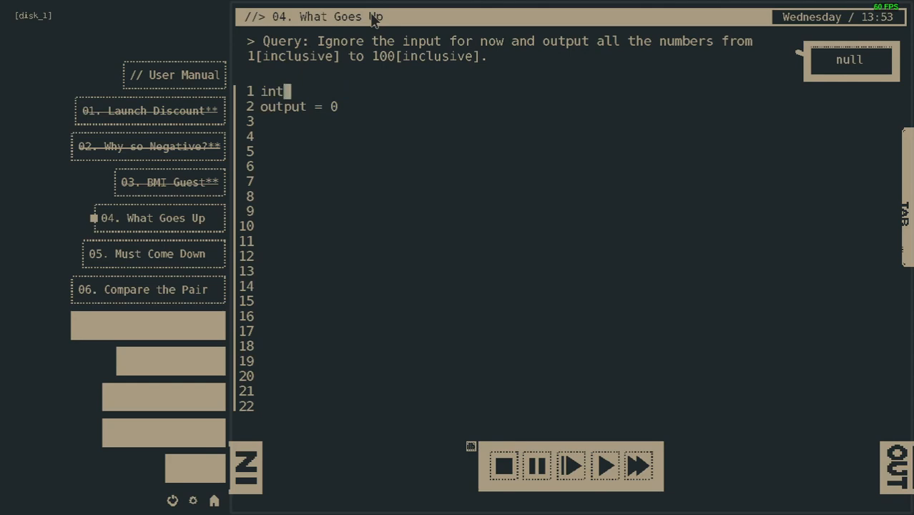
pyautogui.write('=')
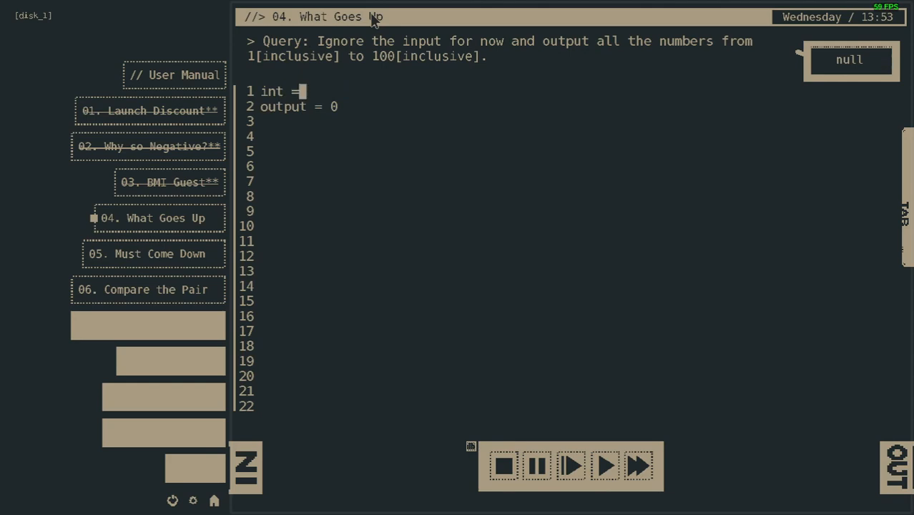
pyautogui.write('0;')
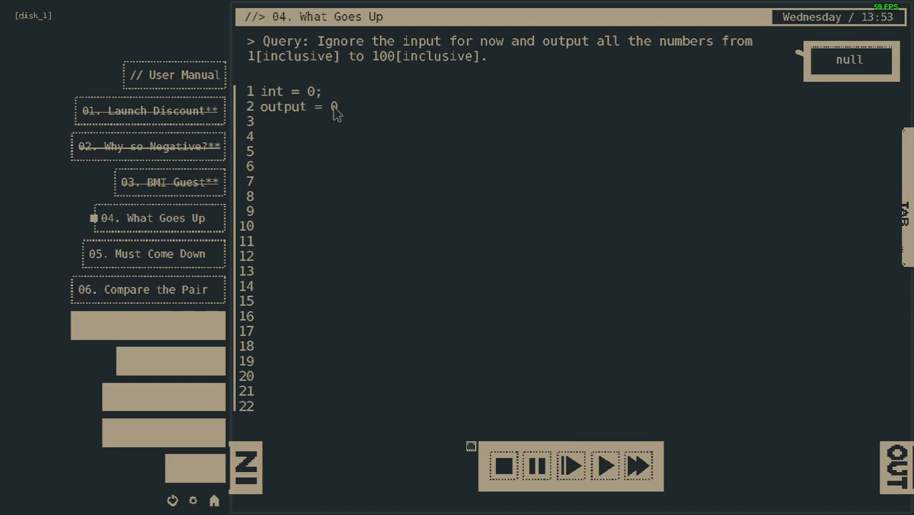
pyautogui.moveTo(382, 6)
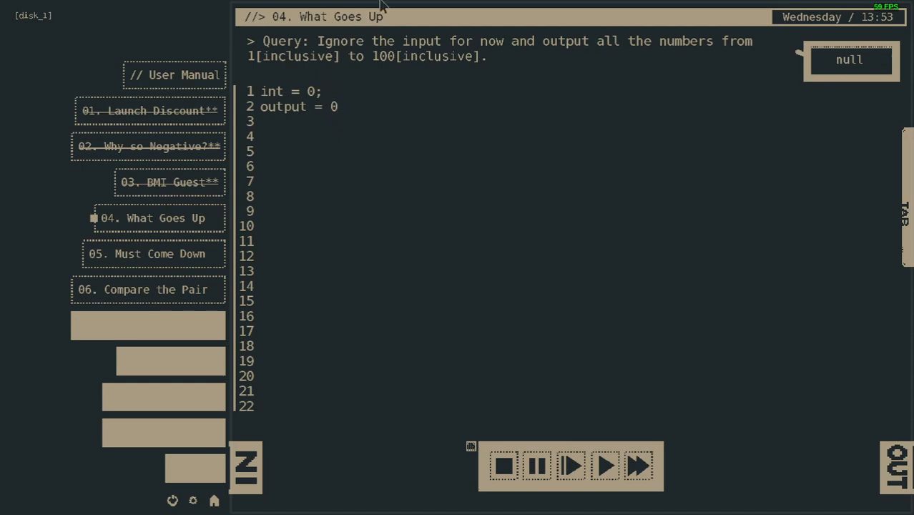
pyautogui.write('int')
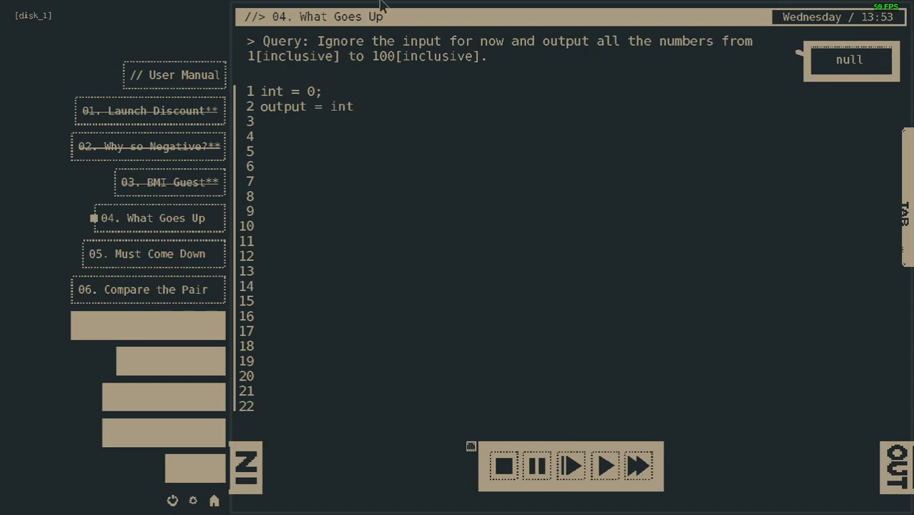
pyautogui.write('+')
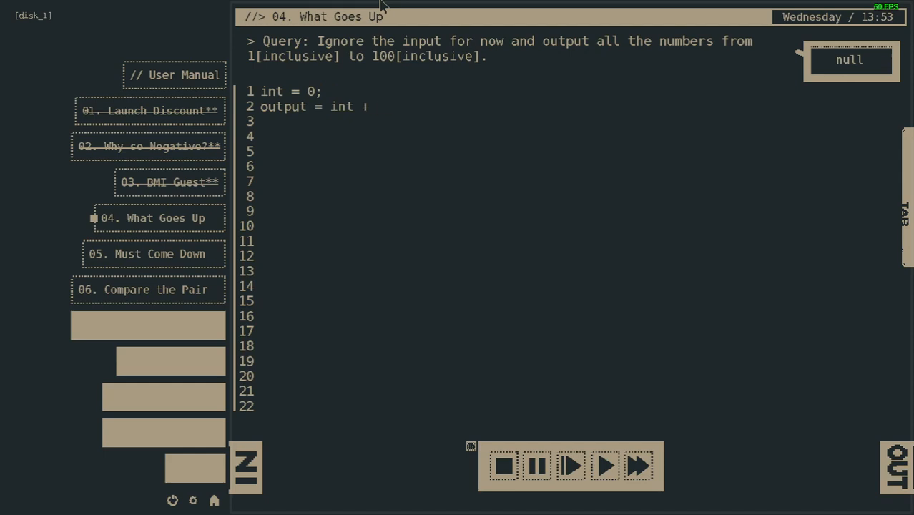
pyautogui.write('1')
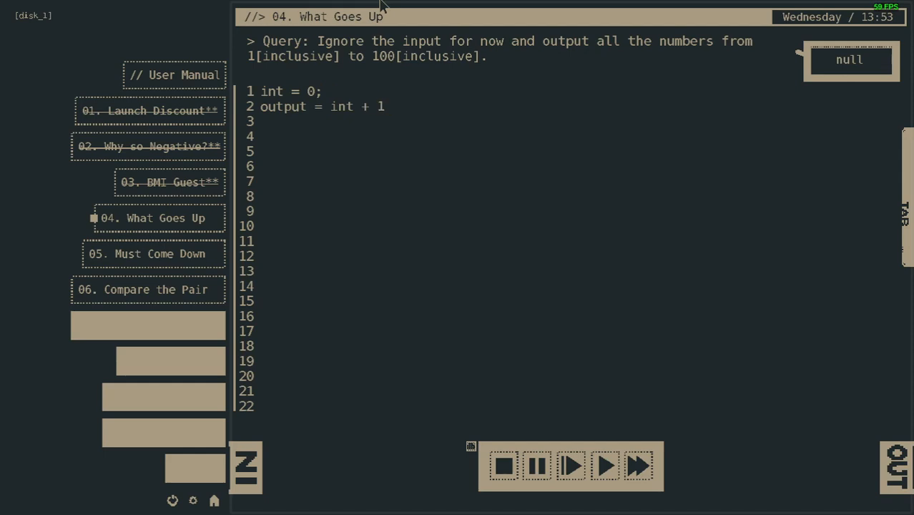
pyautogui.write(';')
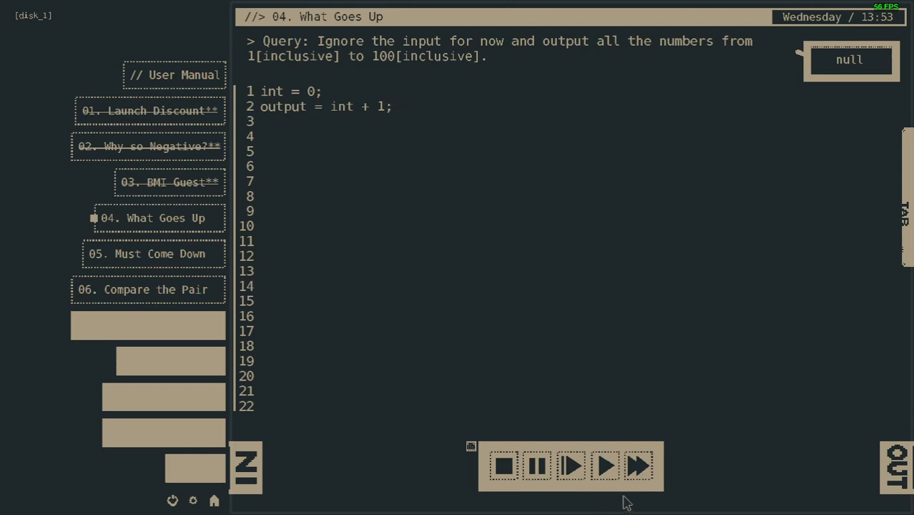
# - Step through the program, hit the too-many-operands error on line 2, and dismiss it
pyautogui.click(570, 467)
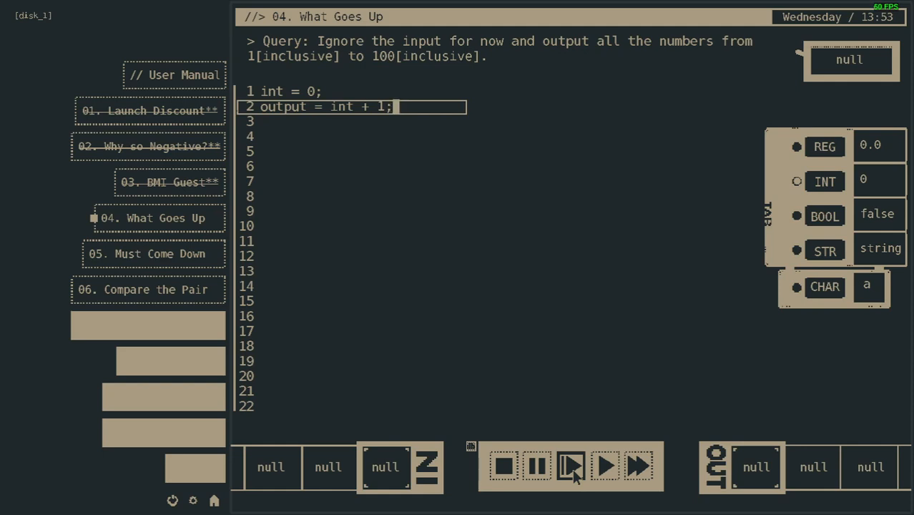
pyautogui.click(572, 467)
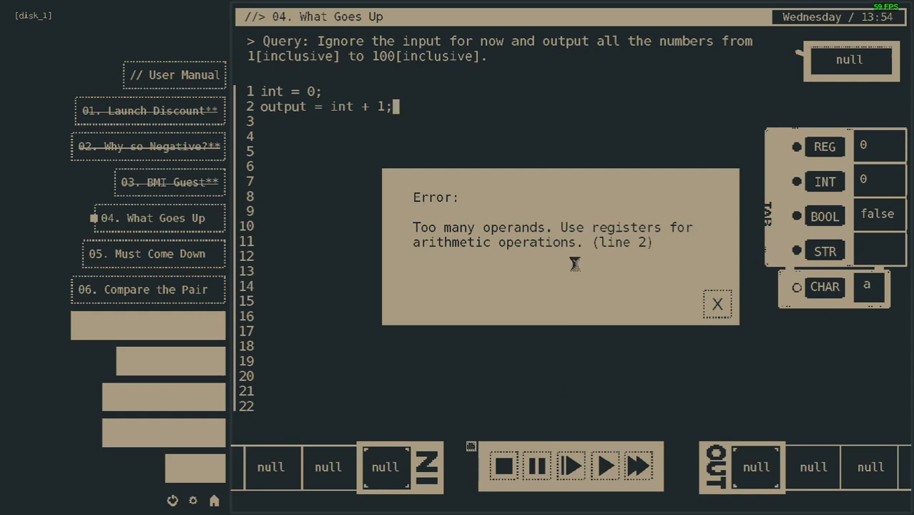
pyautogui.moveTo(562, 265)
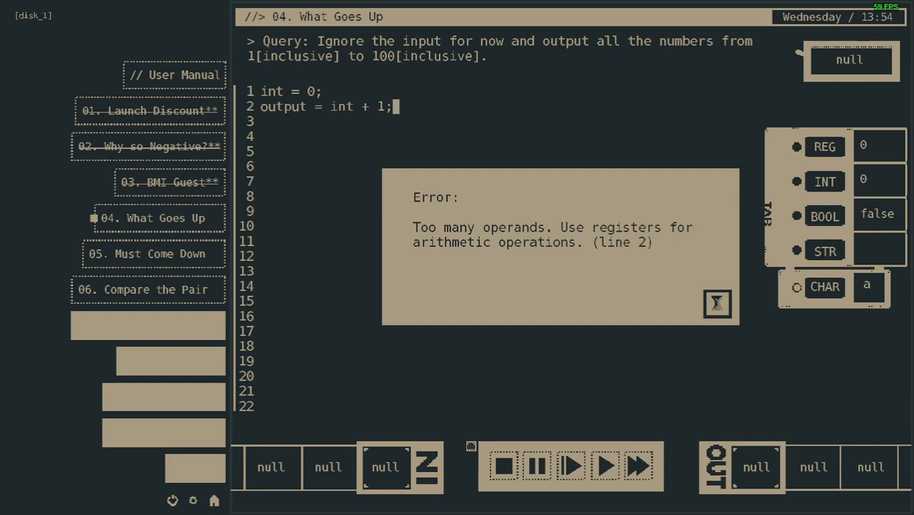
pyautogui.click(717, 303)
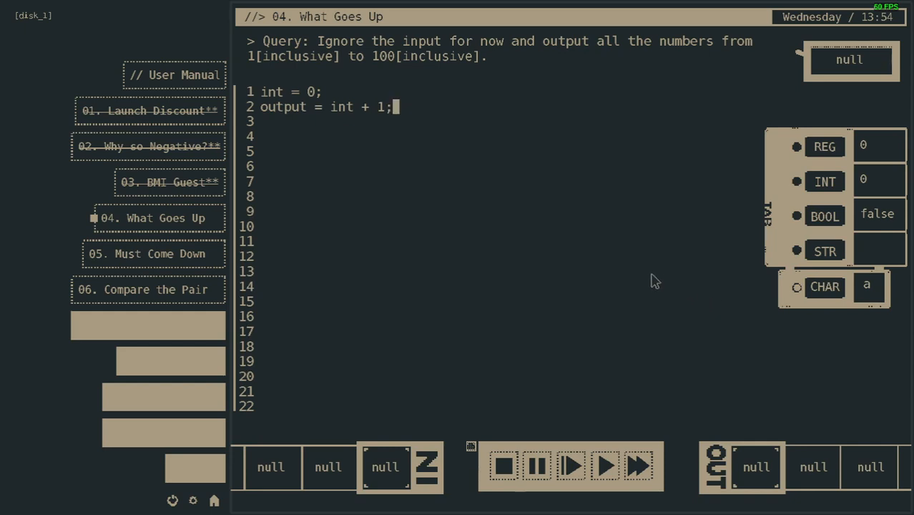
pyautogui.moveTo(312, 116)
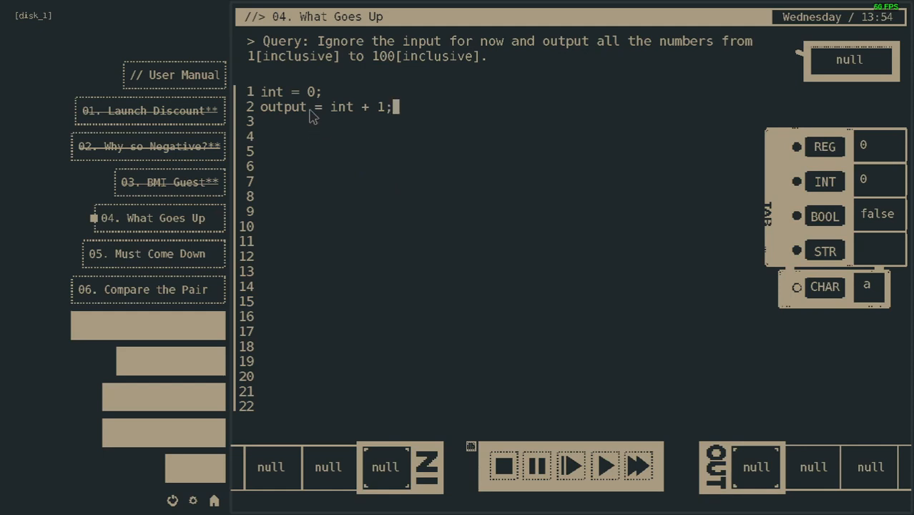
# - Rewrite line 2 as 'reg = int + 1;' and add 'output = reg' on line 3
pyautogui.doubleClick(285, 105)
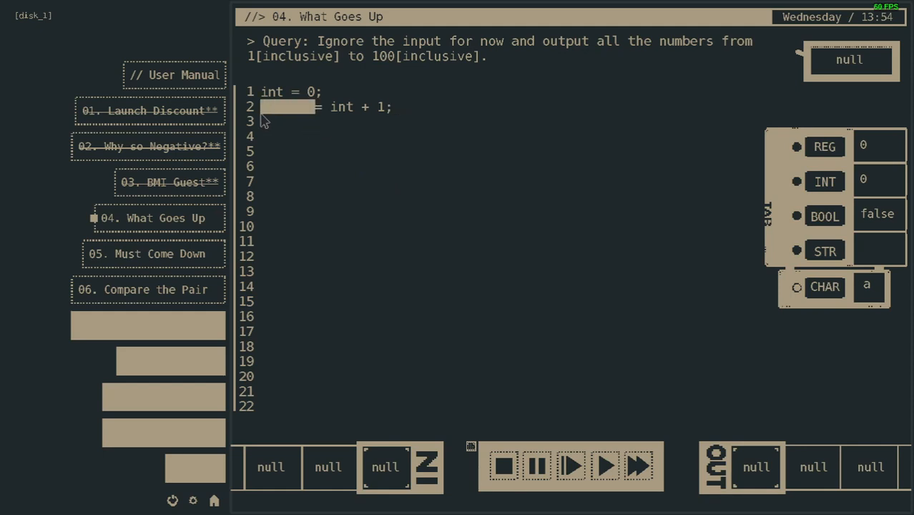
pyautogui.write('rg')
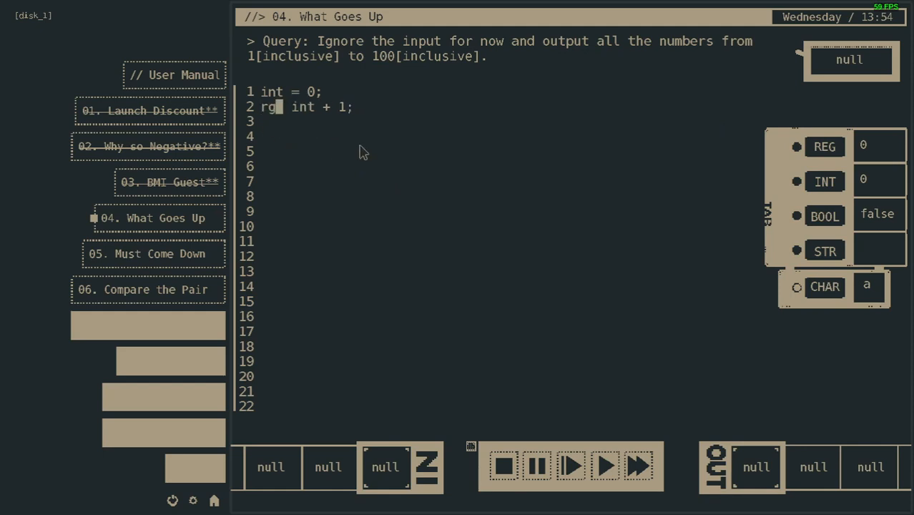
pyautogui.write('eg =')
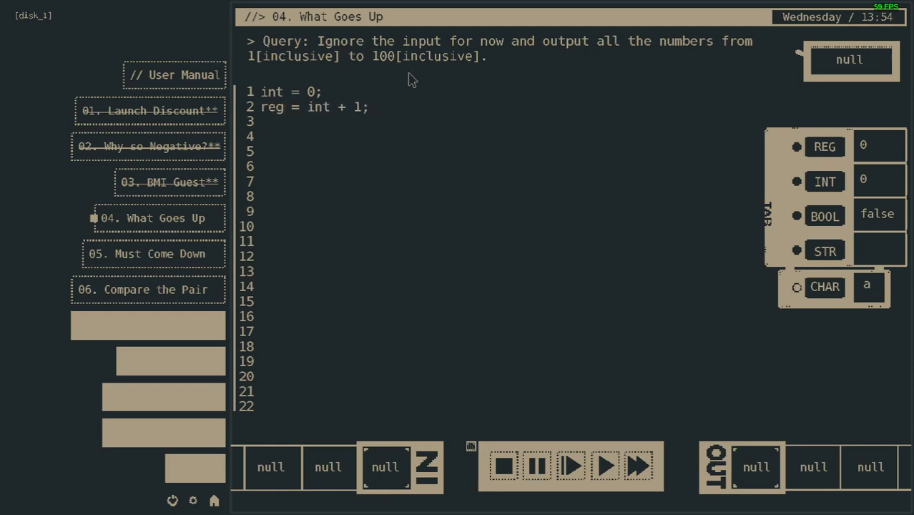
pyautogui.write('Out')
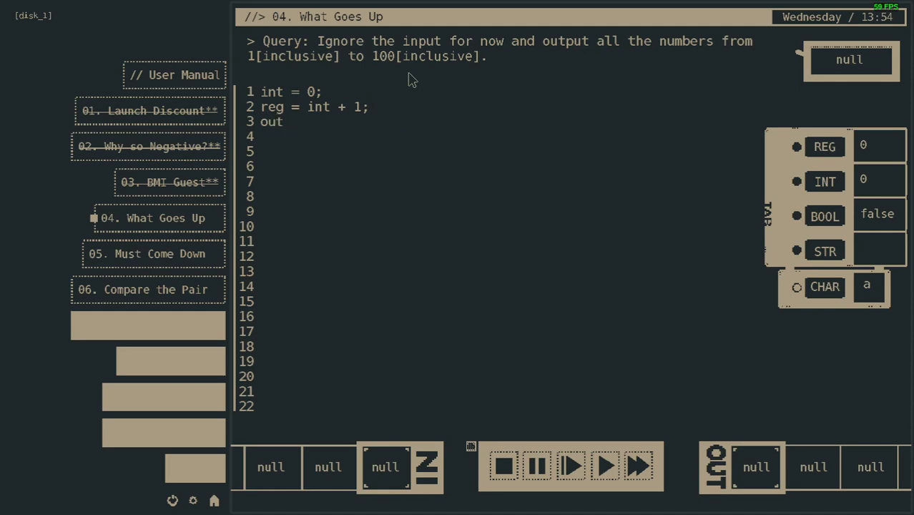
pyautogui.write('put')
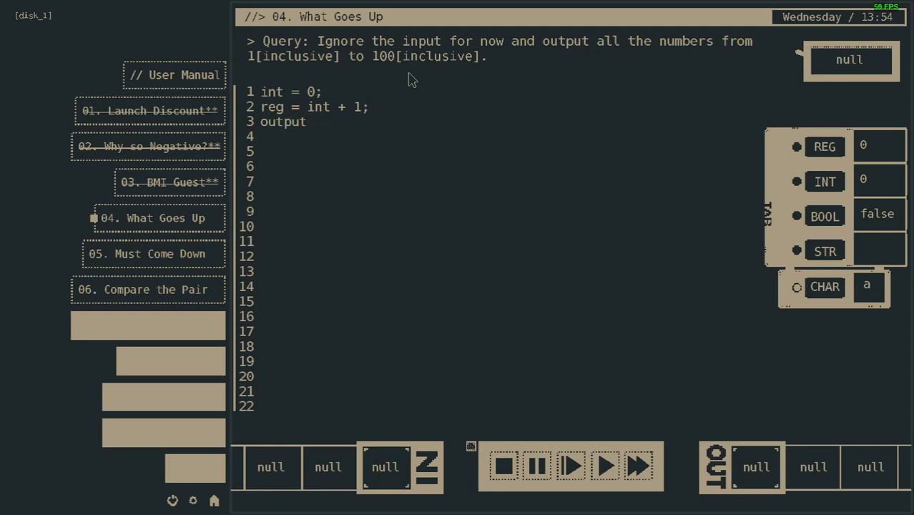
pyautogui.write('= reg')
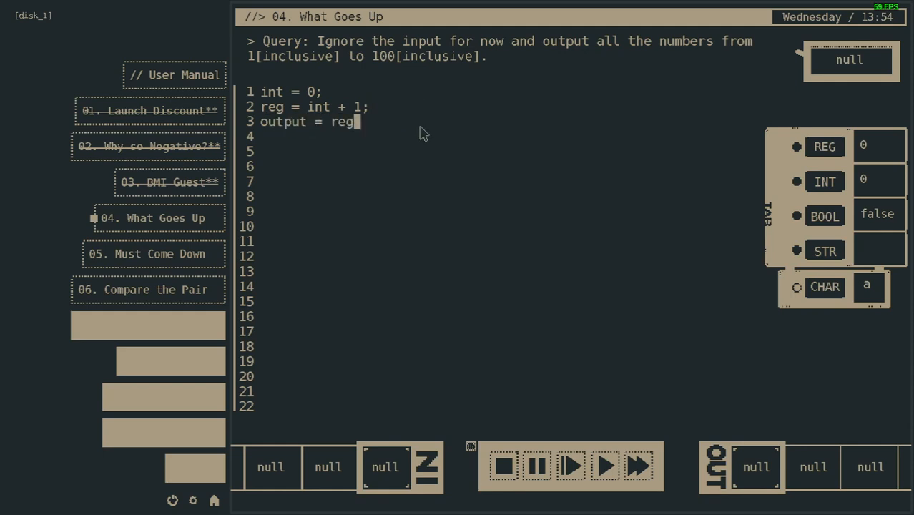
pyautogui.moveTo(422, 175)
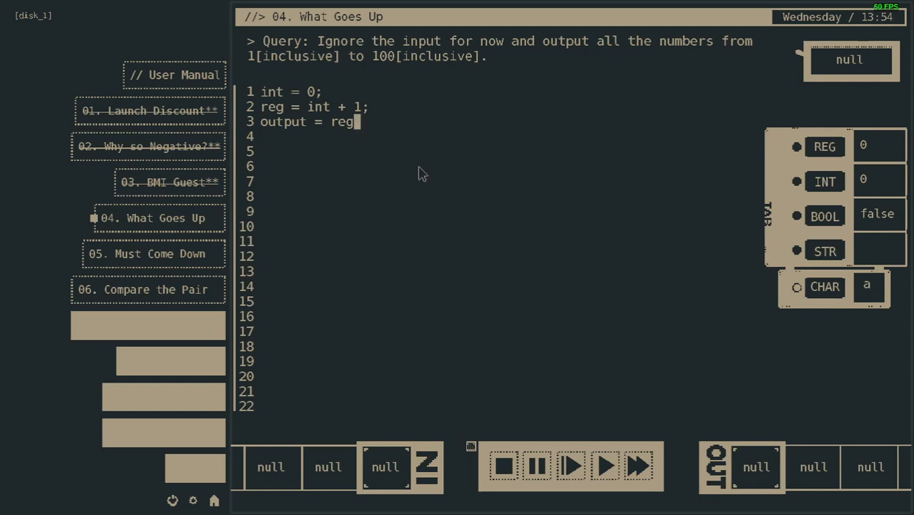
# - Step through all three lines until OUT shows 1, then stop and reset the run
pyautogui.click(571, 466)
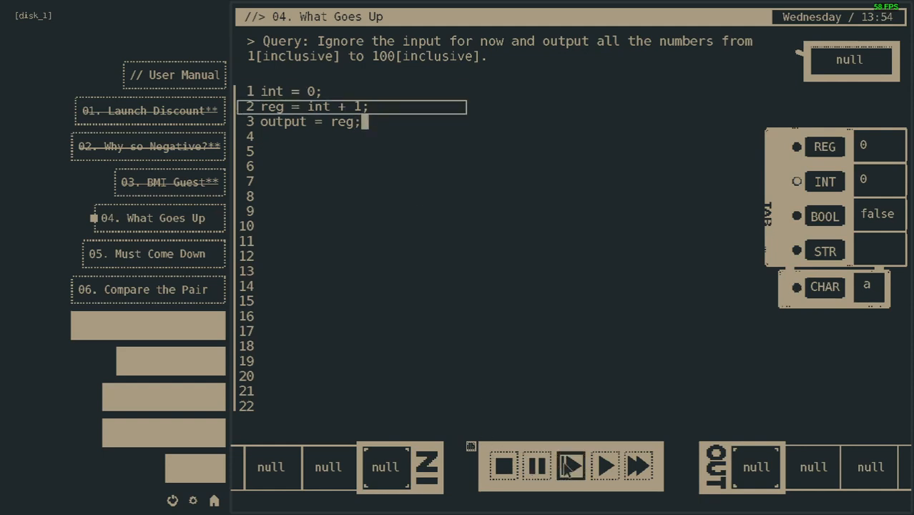
pyautogui.click(571, 467)
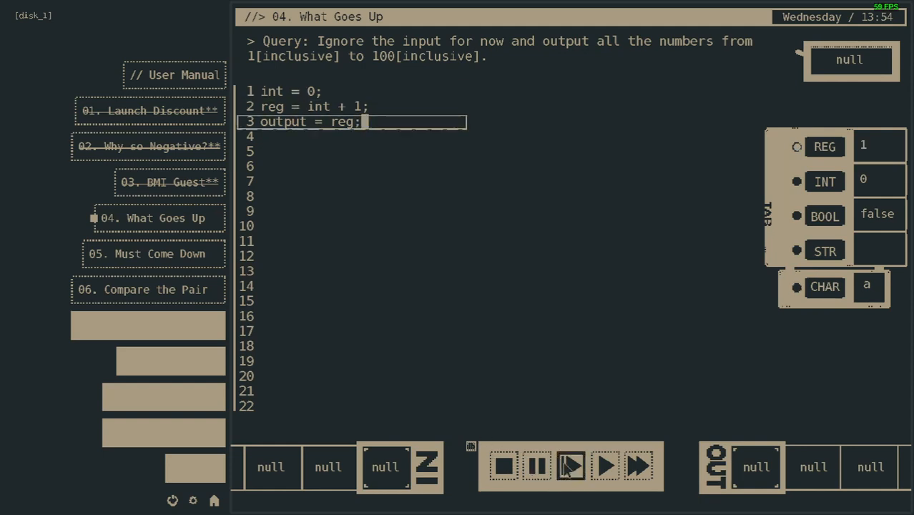
pyautogui.click(571, 467)
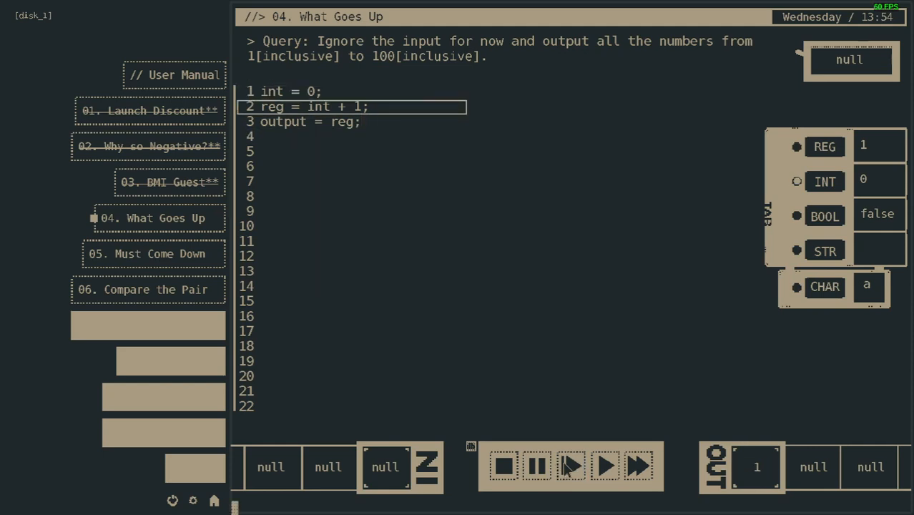
pyautogui.click(572, 467)
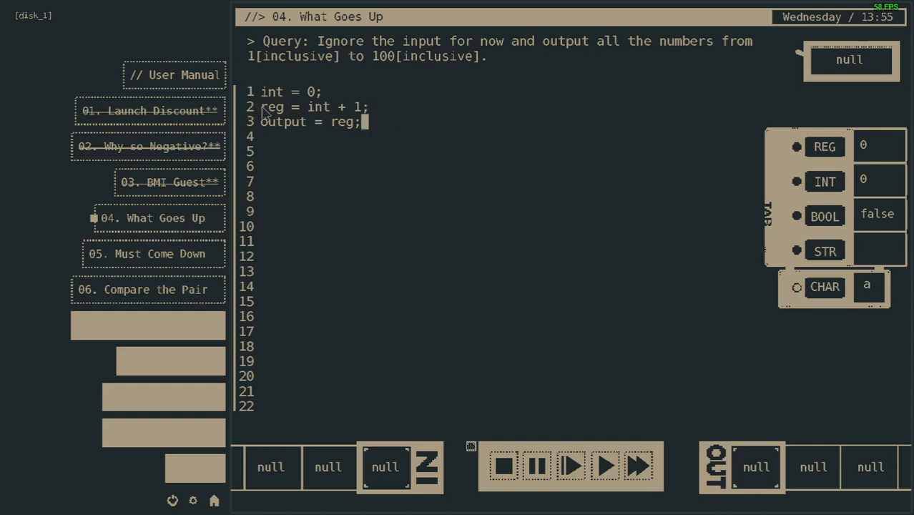
pyautogui.moveTo(289, 114)
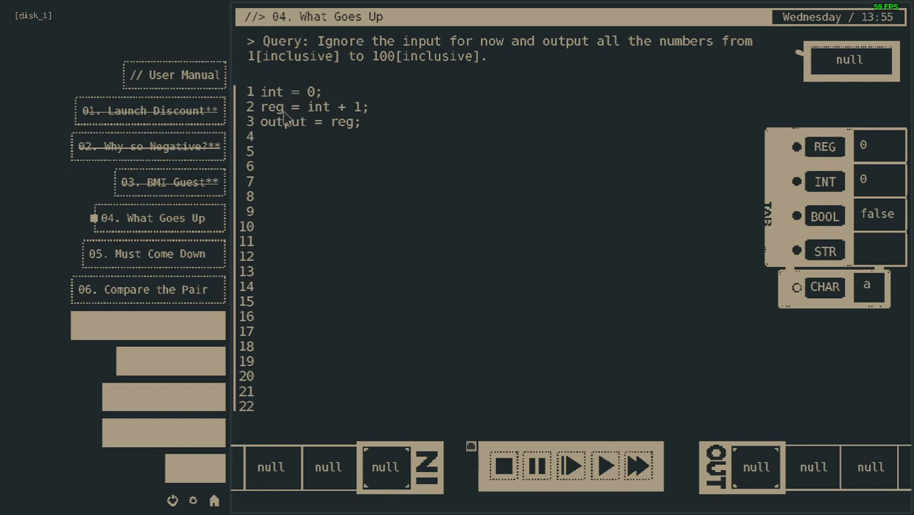
# - Replace 'reg' with 'int' so line 2 reads 'int = int + 1;' and line 3 outputs int
pyautogui.doubleClick(272, 106)
pyautogui.write('int')
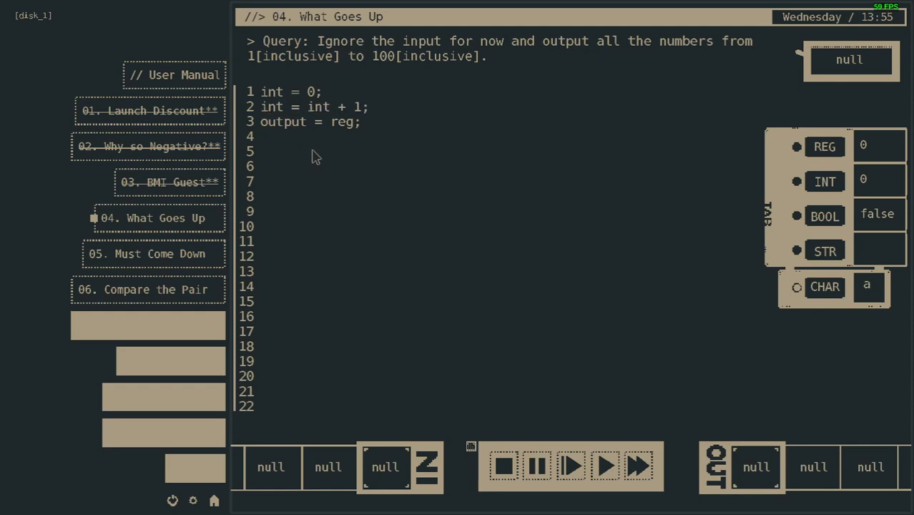
pyautogui.moveTo(343, 129)
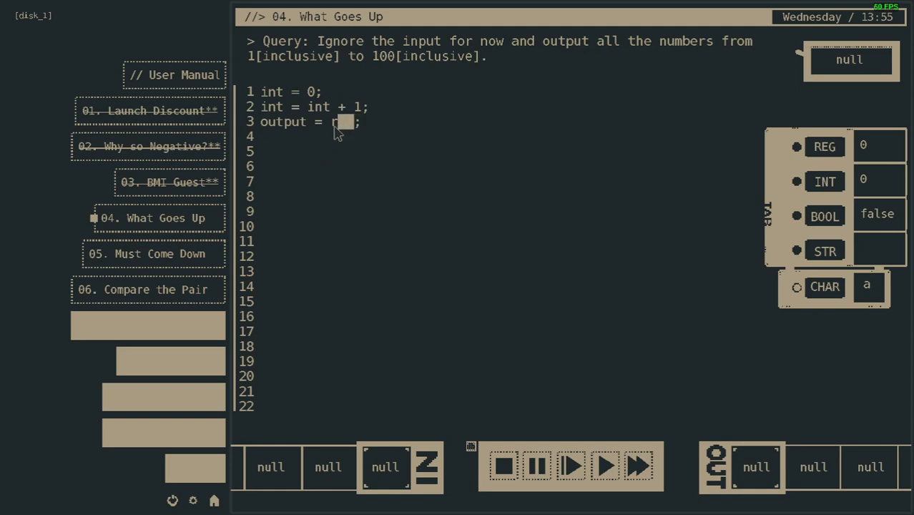
pyautogui.write('in')
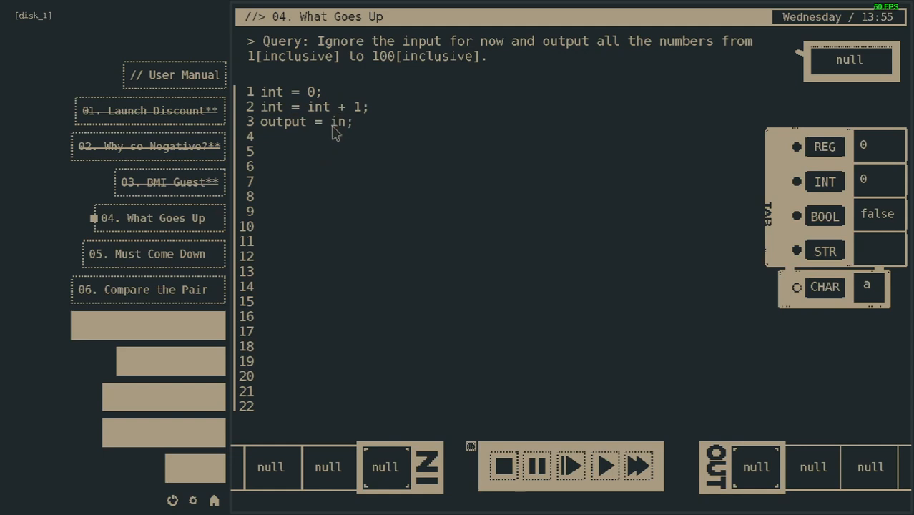
pyautogui.write('int')
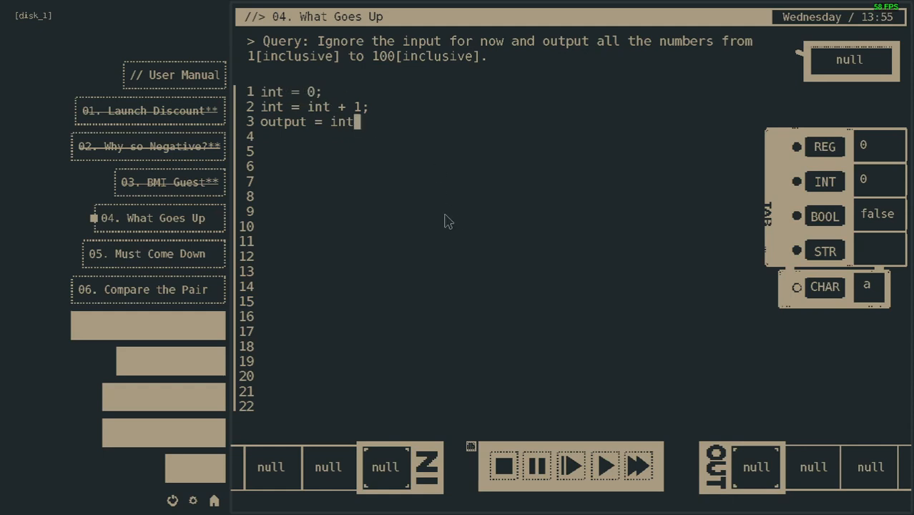
pyautogui.moveTo(432, 206)
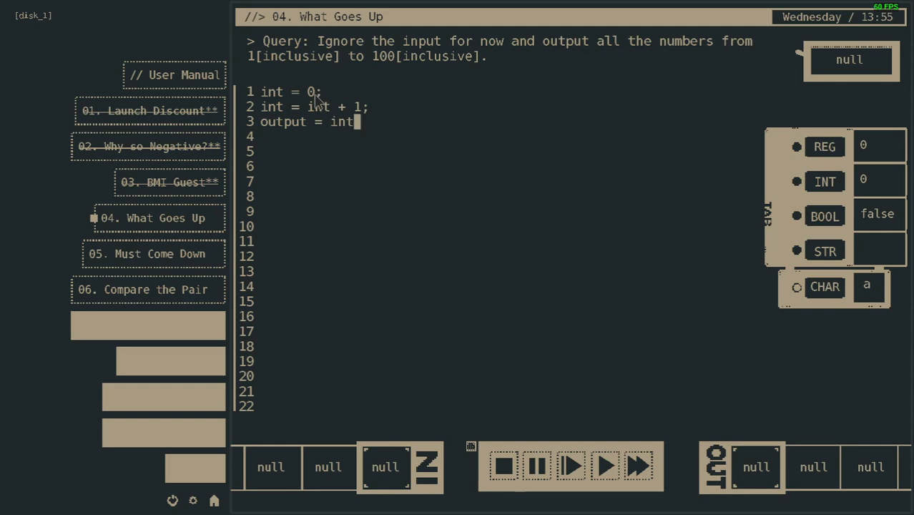
pyautogui.moveTo(278, 68)
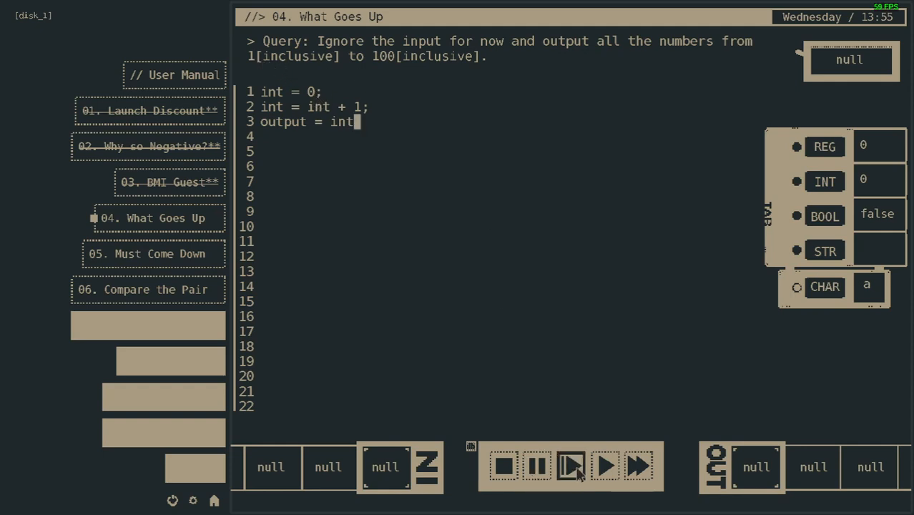
# - Step-test the code, then run the two-line loop continuously until it outputs 1 to 100
pyautogui.click(571, 466)
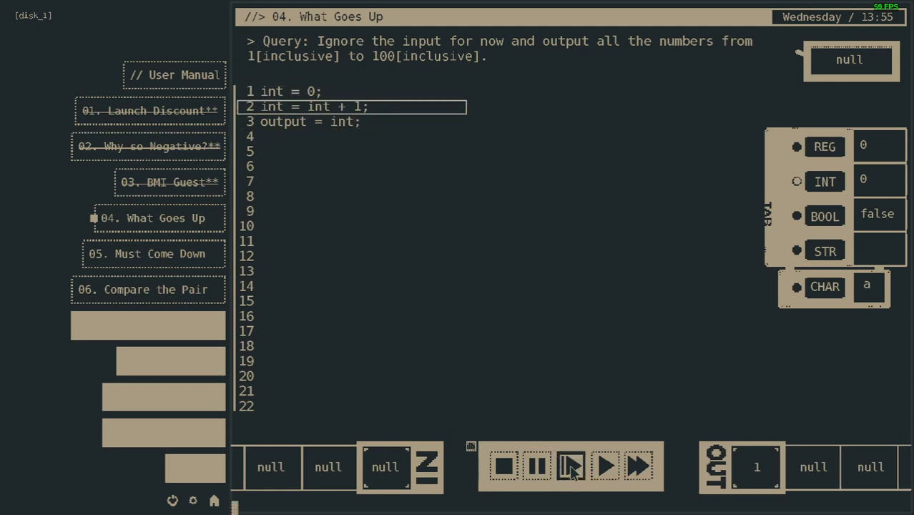
pyautogui.click(571, 467)
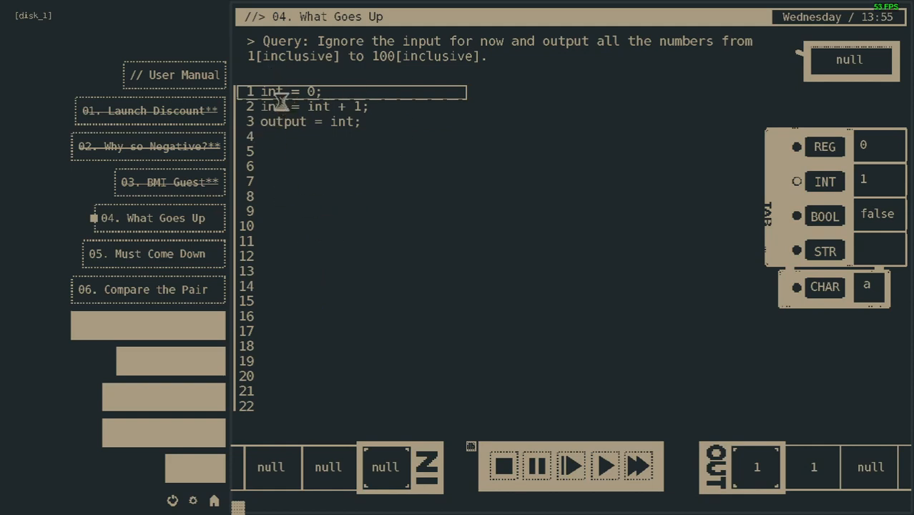
pyautogui.moveTo(355, 135)
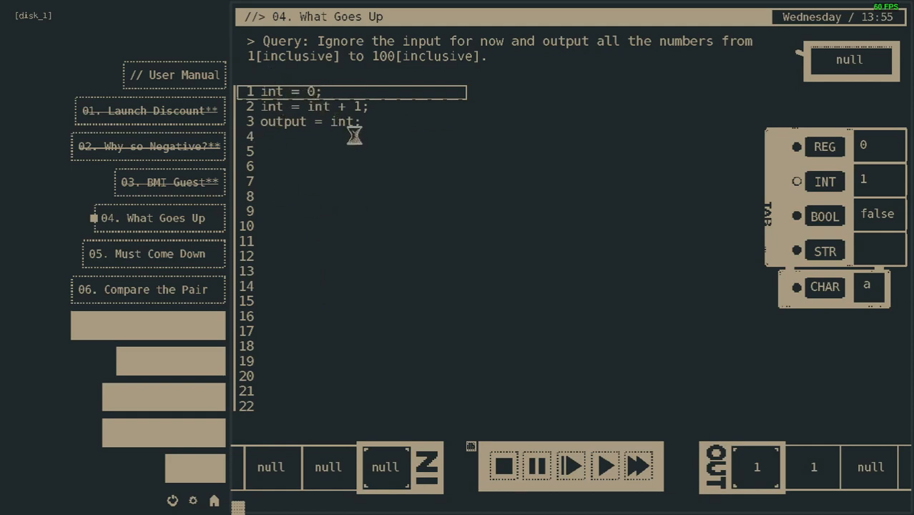
pyautogui.moveTo(372, 168)
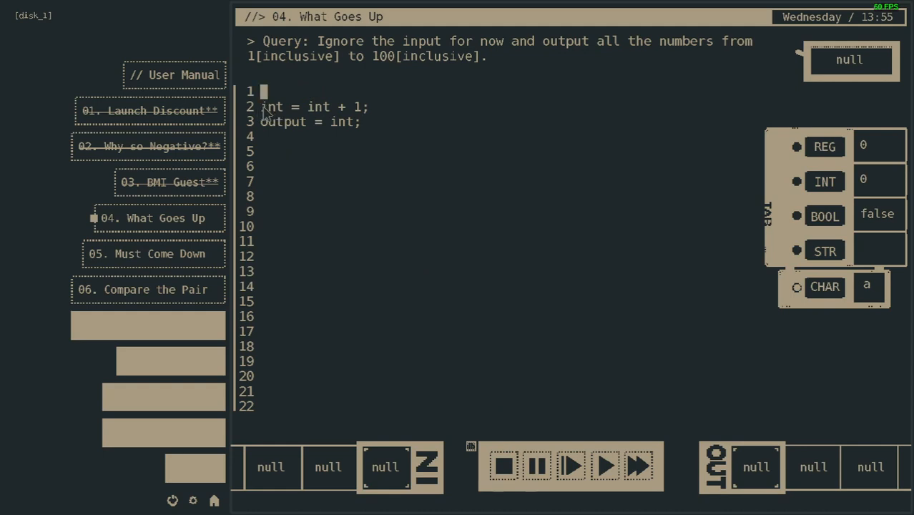
pyautogui.click(604, 467)
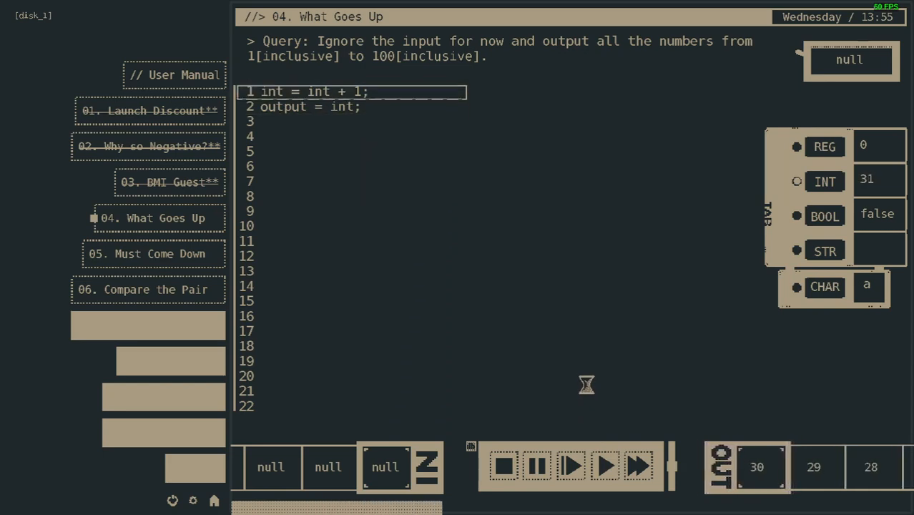
pyautogui.click(604, 467)
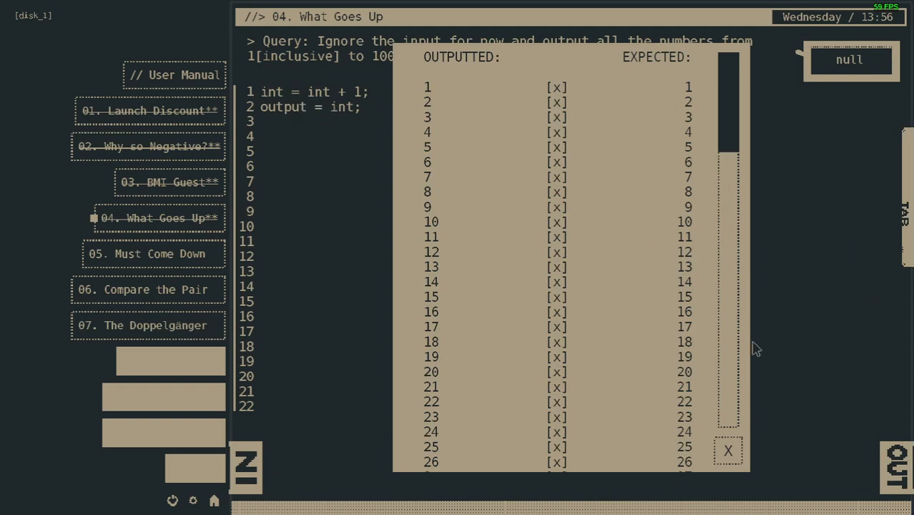
# - Scroll through the histograms and leaderboards, then close the panel
pyautogui.scroll(-3)
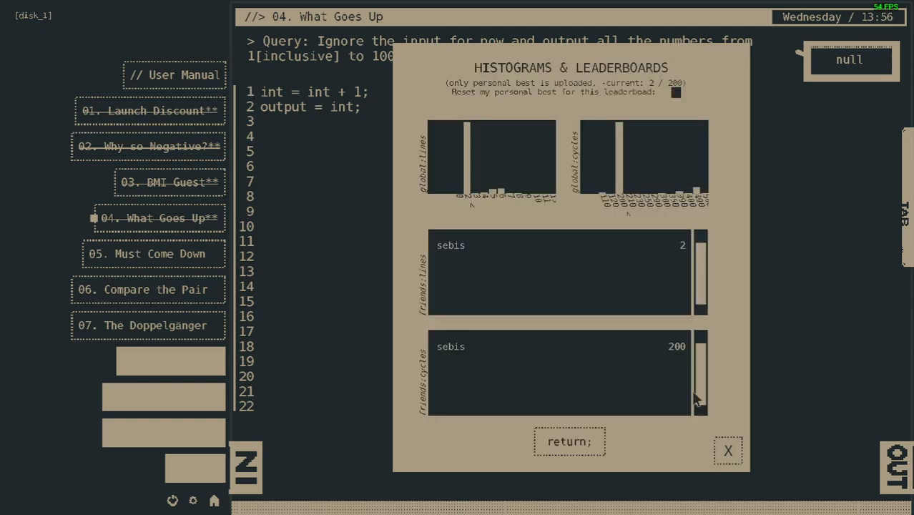
pyautogui.moveTo(602, 212)
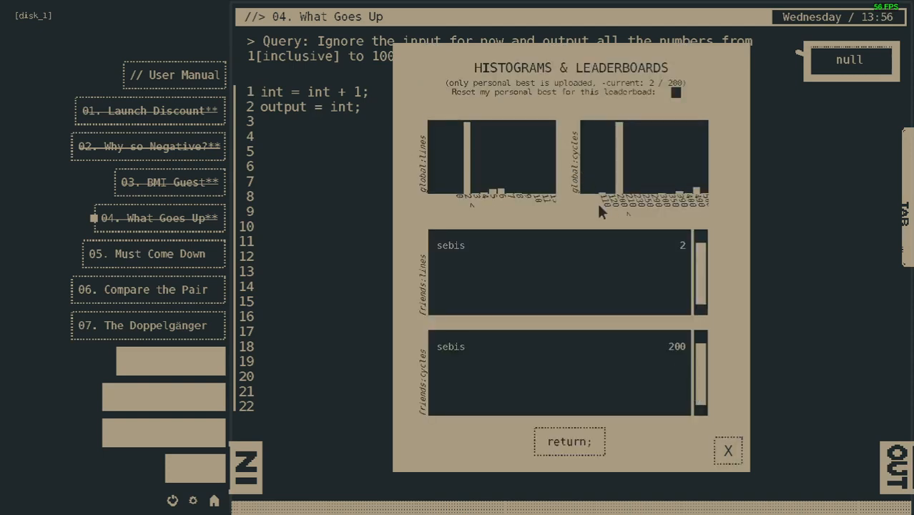
pyautogui.moveTo(604, 203)
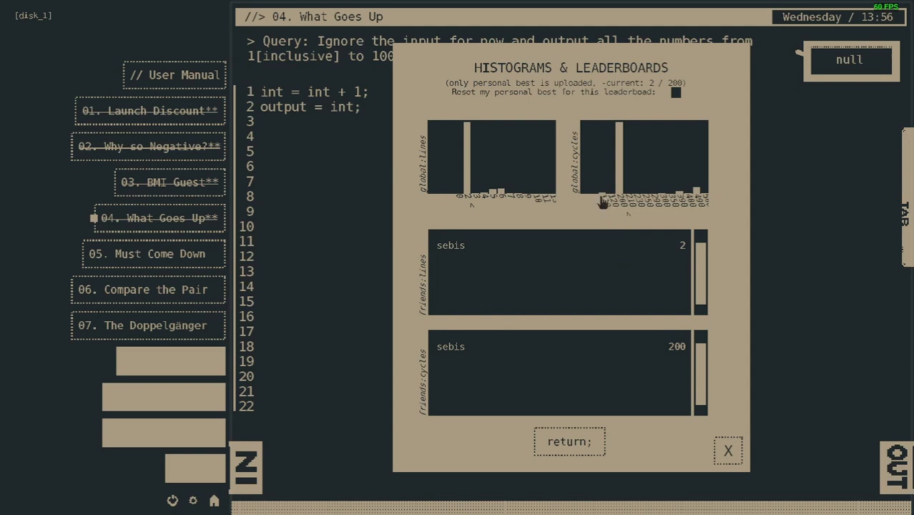
pyautogui.moveTo(598, 215)
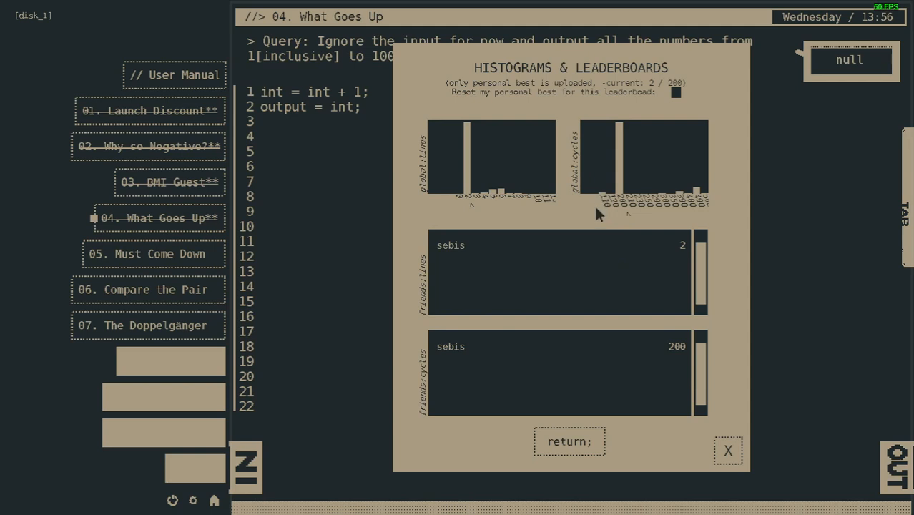
pyautogui.moveTo(587, 228)
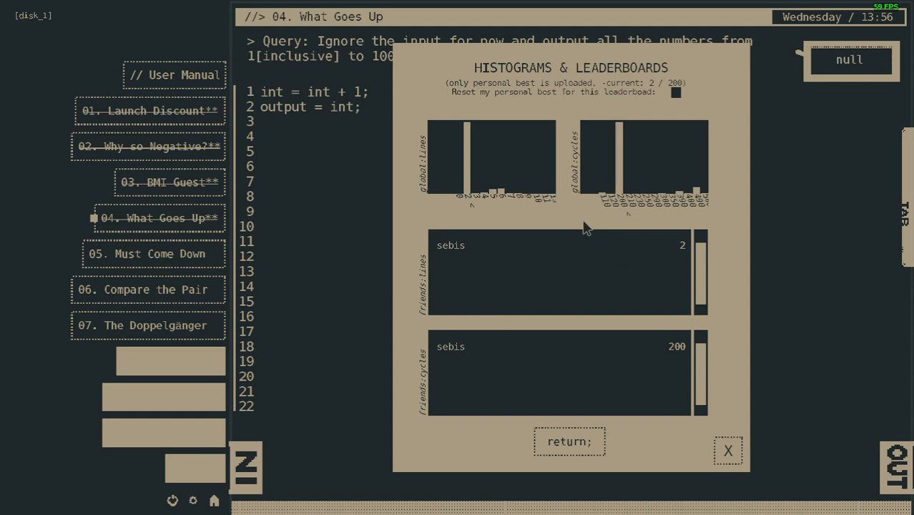
pyautogui.moveTo(598, 200)
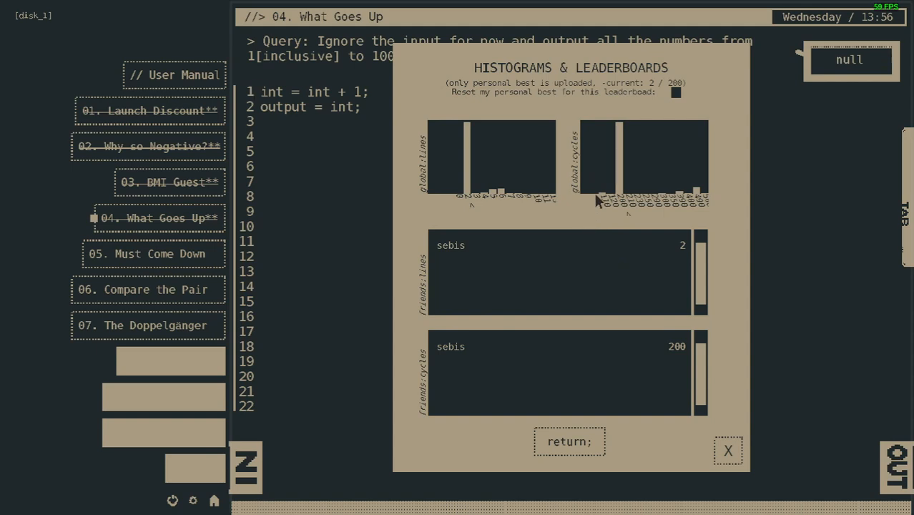
pyautogui.moveTo(575, 195)
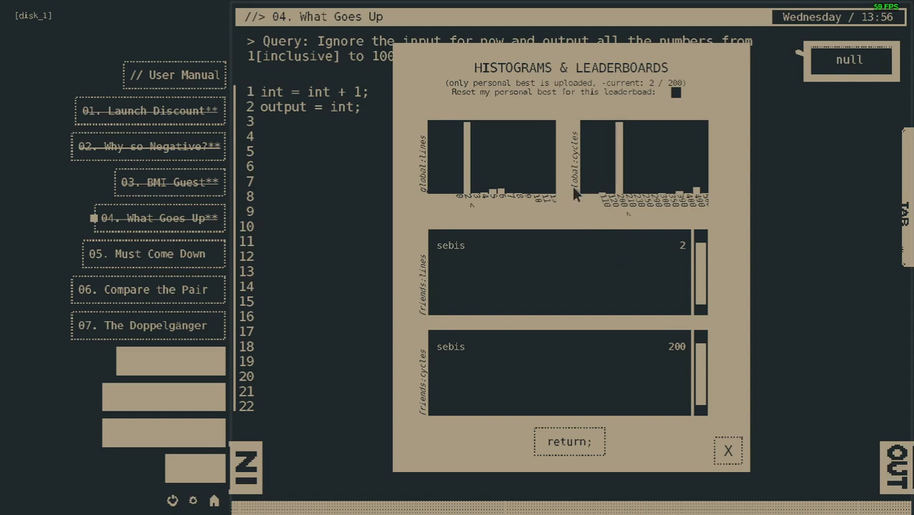
pyautogui.moveTo(637, 209)
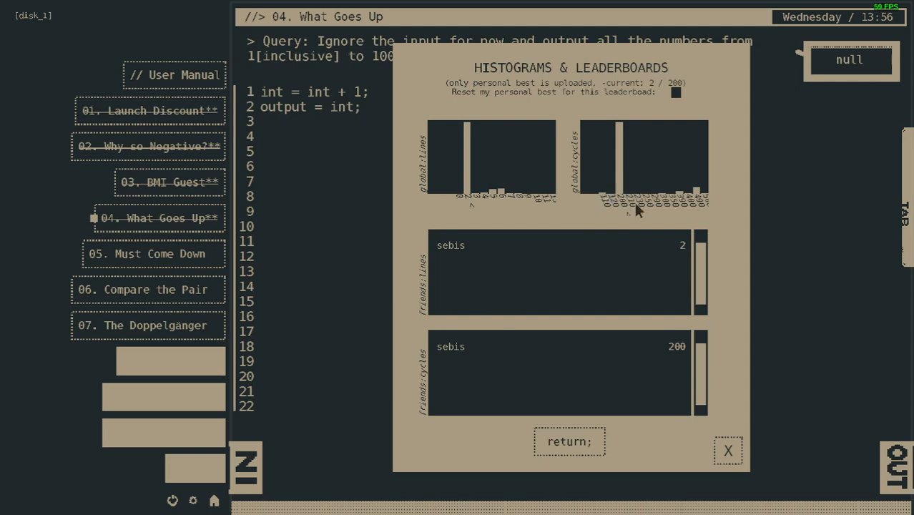
pyautogui.moveTo(617, 217)
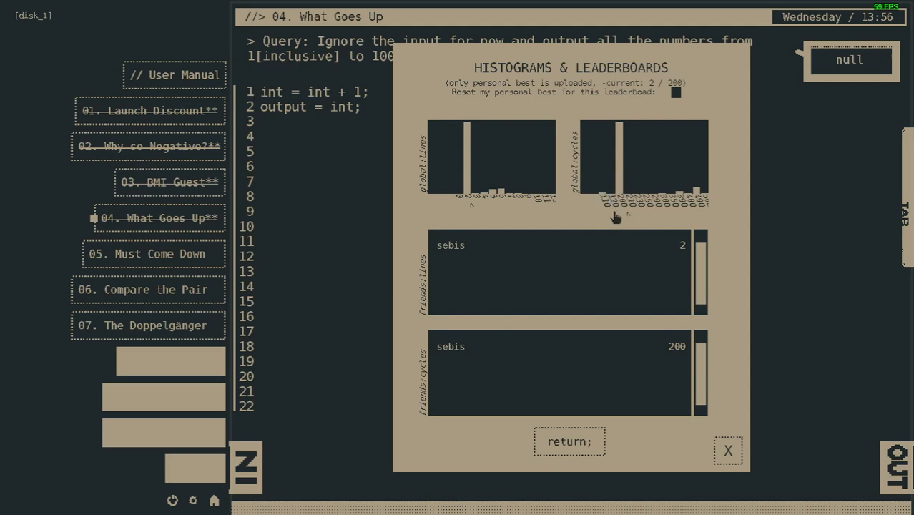
pyautogui.moveTo(603, 209)
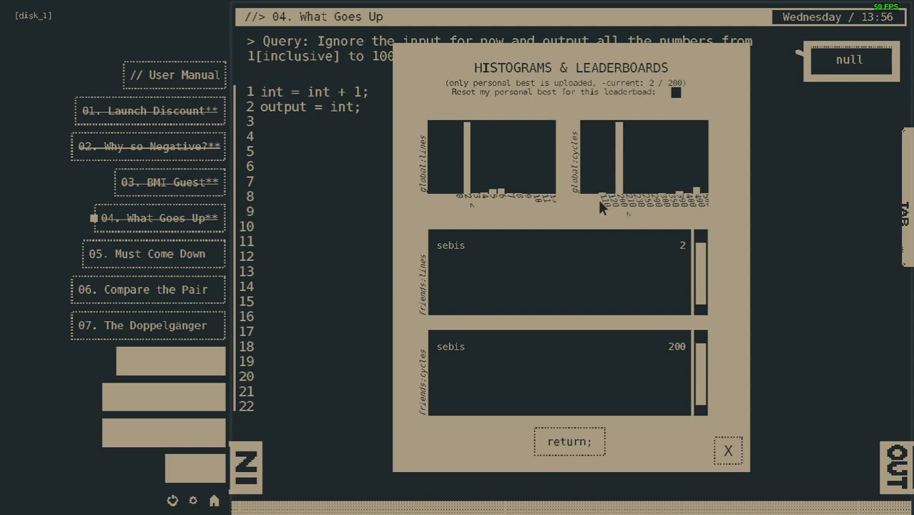
pyautogui.moveTo(315, 99)
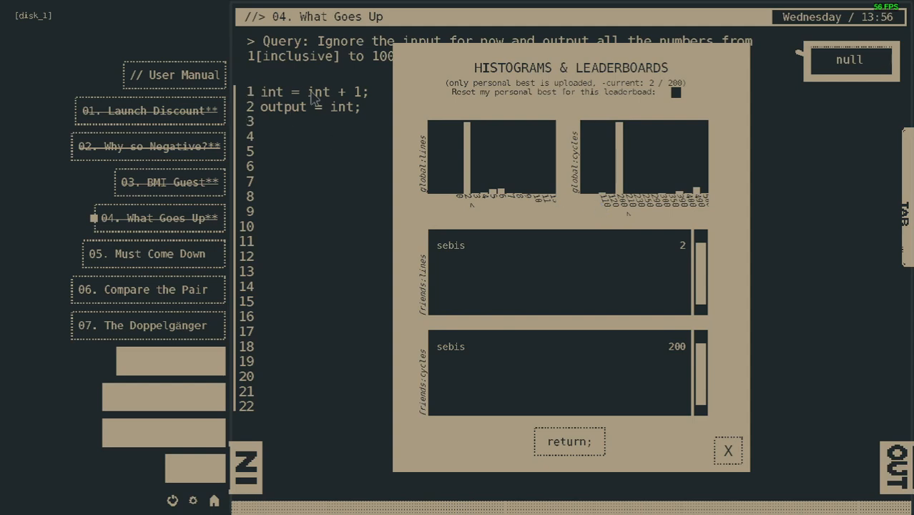
pyautogui.moveTo(358, 141)
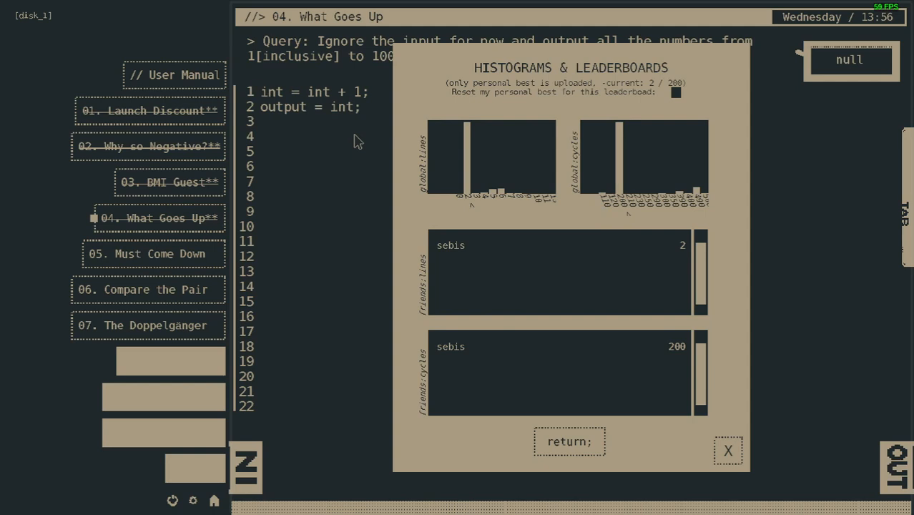
pyautogui.moveTo(304, 115)
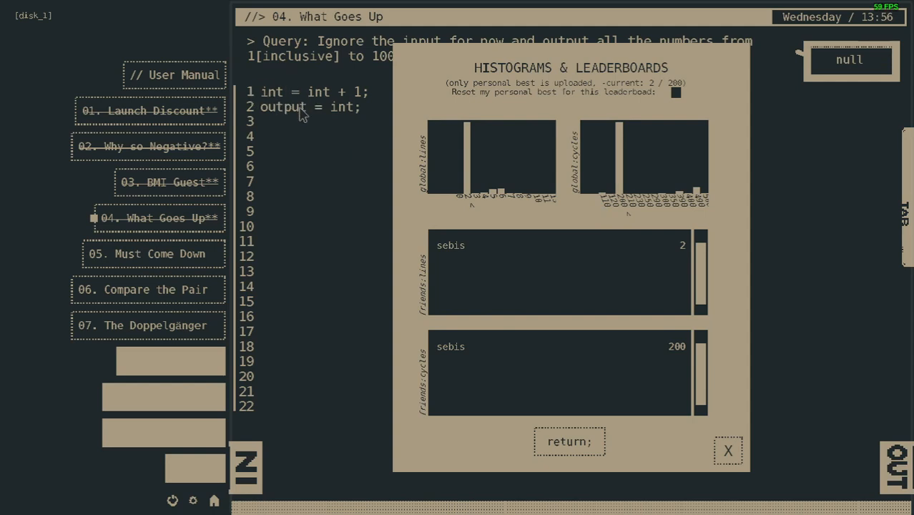
pyautogui.moveTo(372, 120)
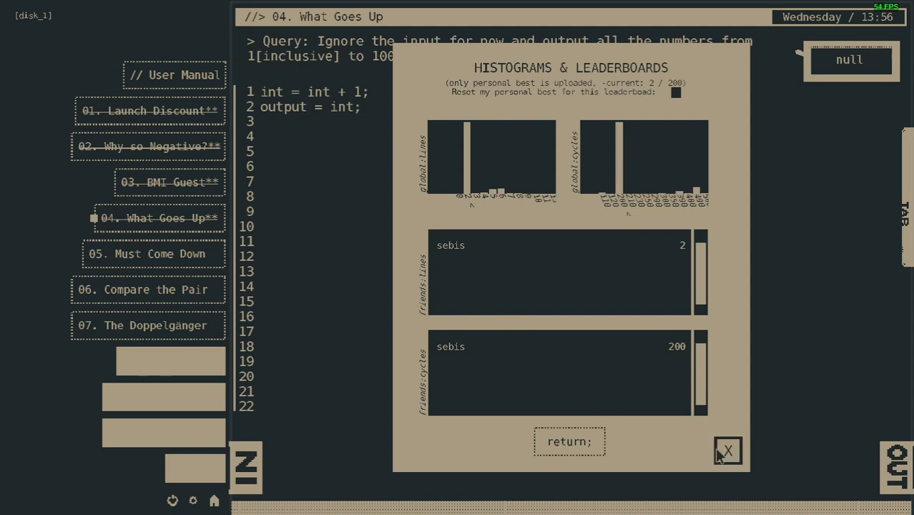
pyautogui.click(729, 451)
pyautogui.write('//')
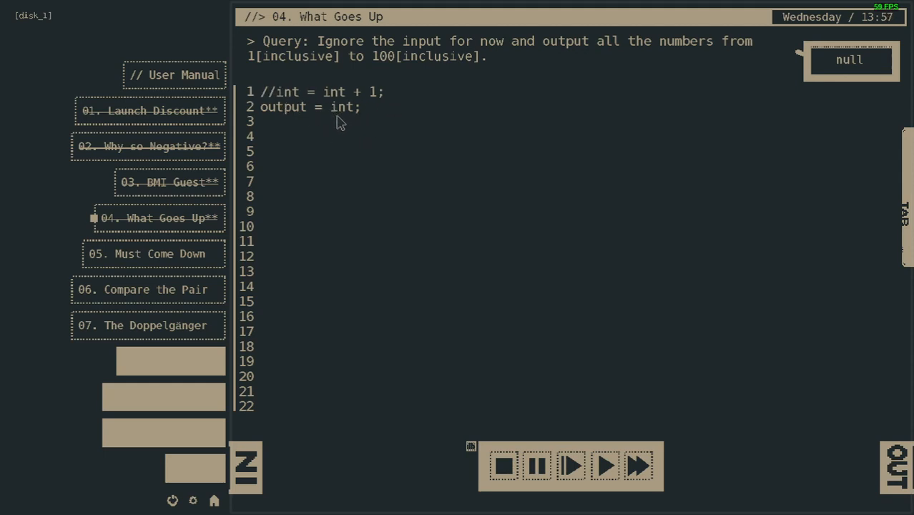
pyautogui.moveTo(264, 117)
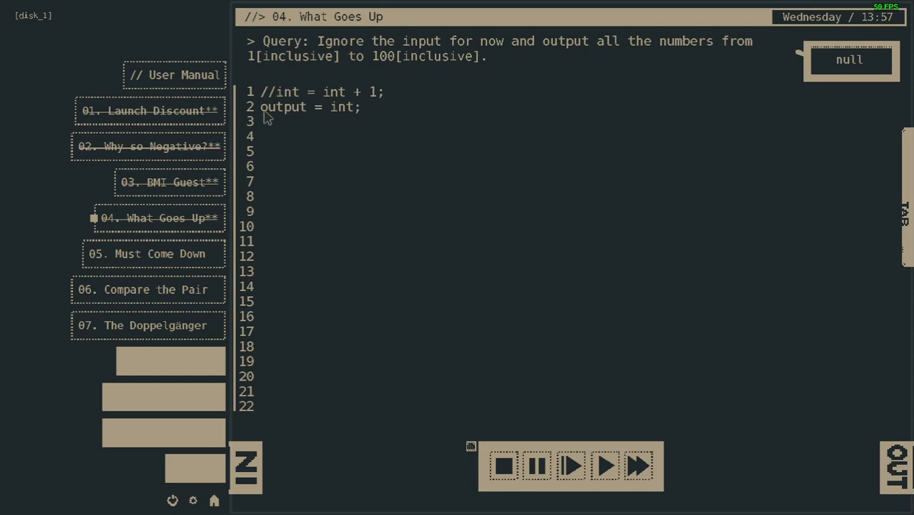
pyautogui.moveTo(266, 109)
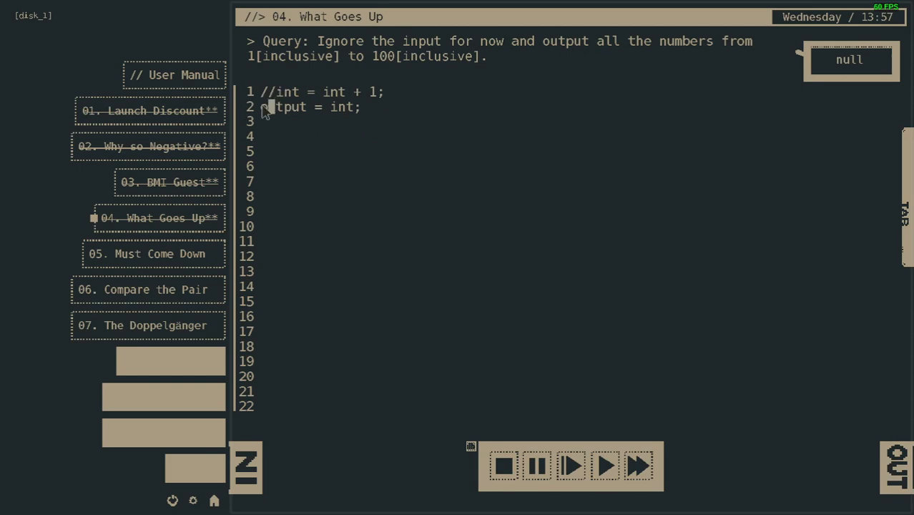
# - Comment out line 2, add 'output = int +1;' on line 3 and run, triggering a too-many-operands error
pyautogui.write('//')
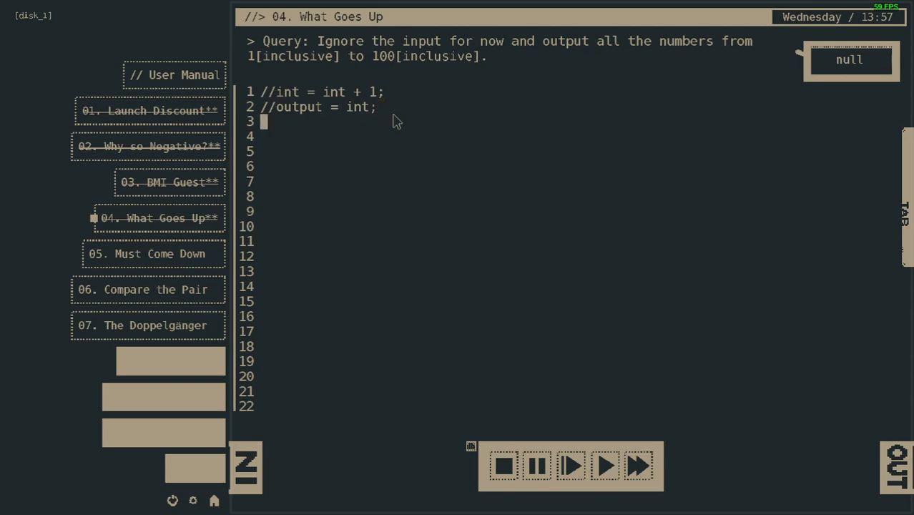
pyautogui.write('output')
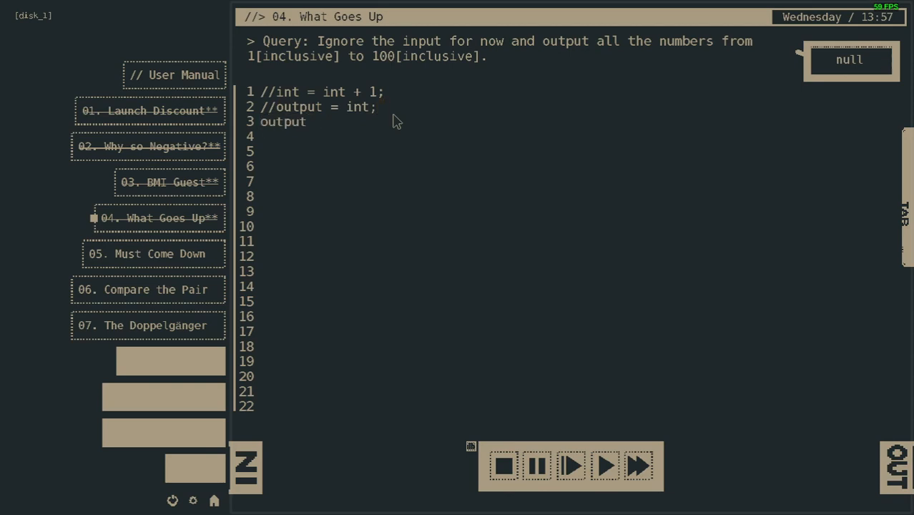
pyautogui.write('= i')
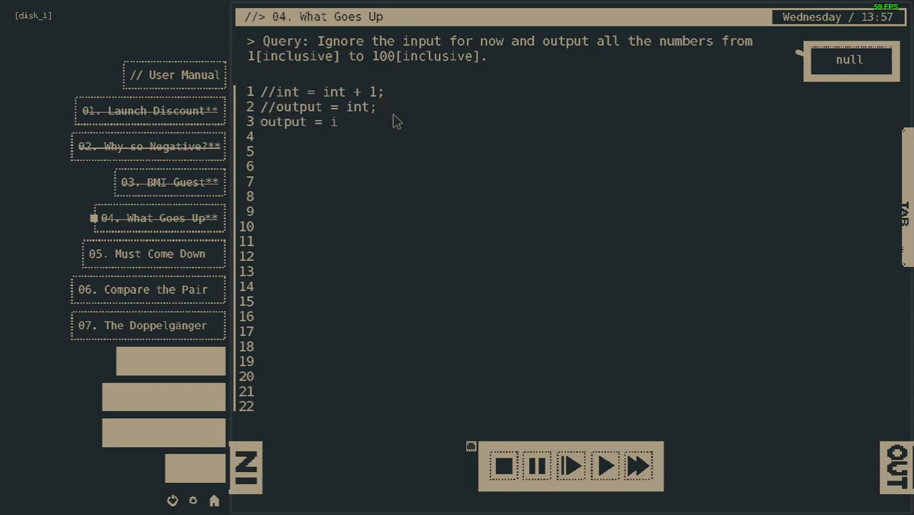
pyautogui.write('nt')
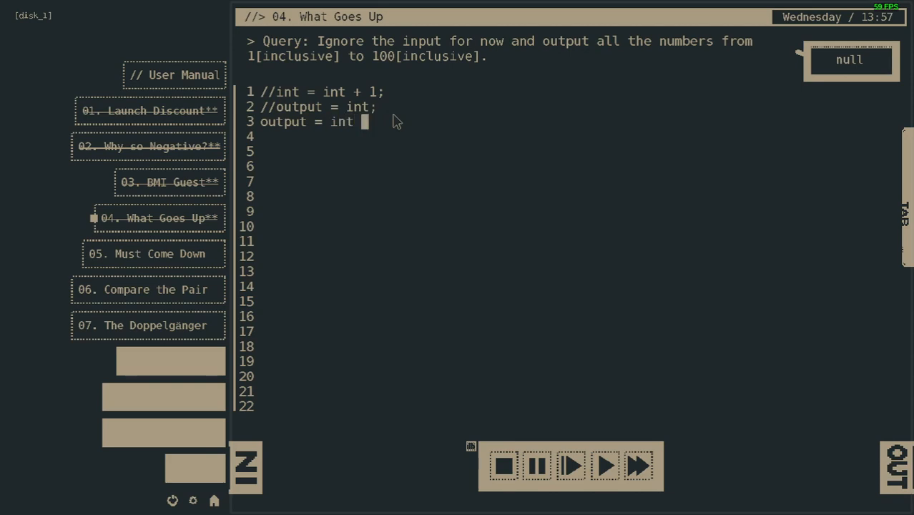
pyautogui.write('+1')
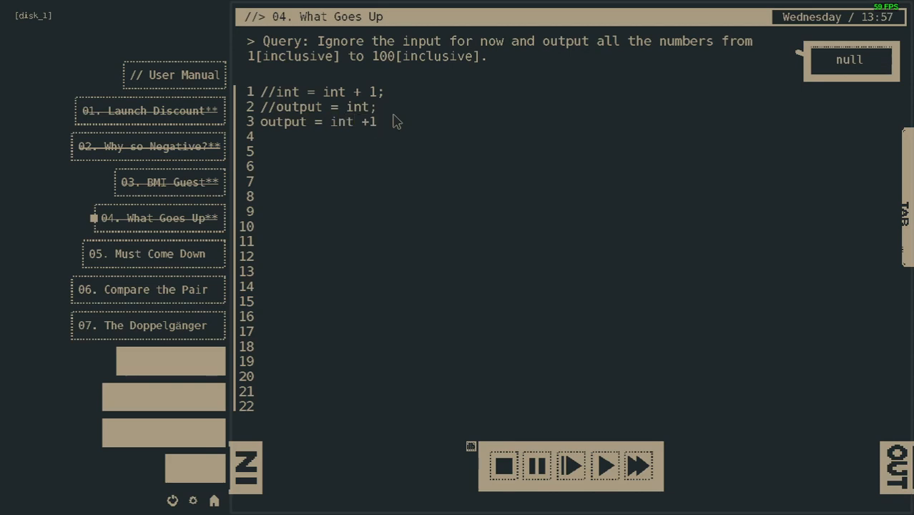
pyautogui.write(';')
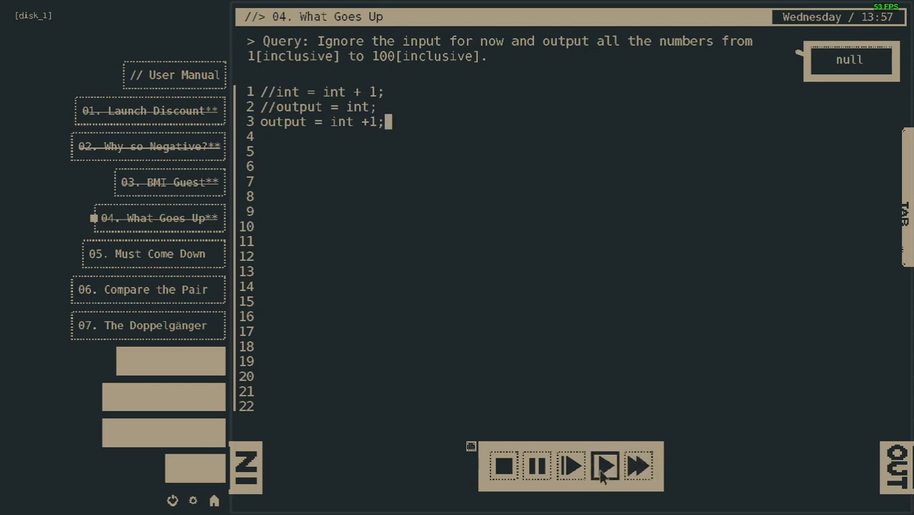
pyautogui.click(571, 466)
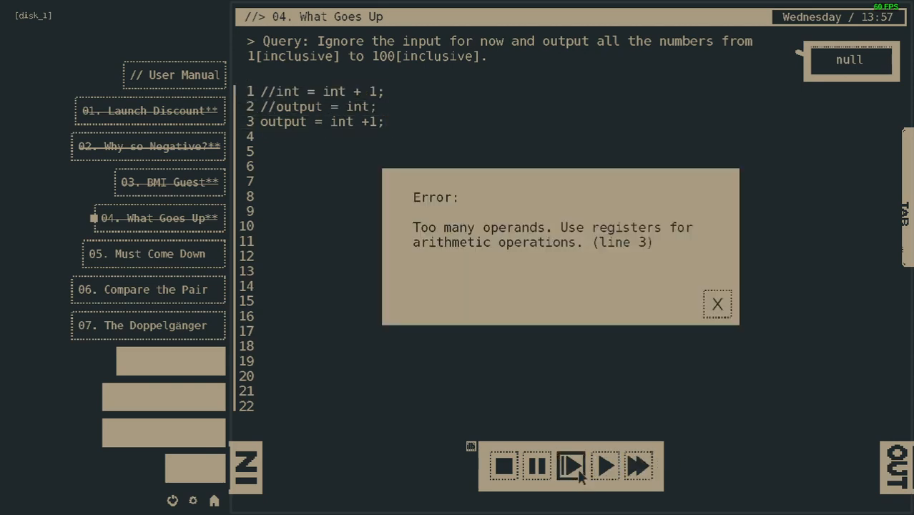
# - Dismiss the too-many-operands error and restore the original two-line solution
pyautogui.click(719, 304)
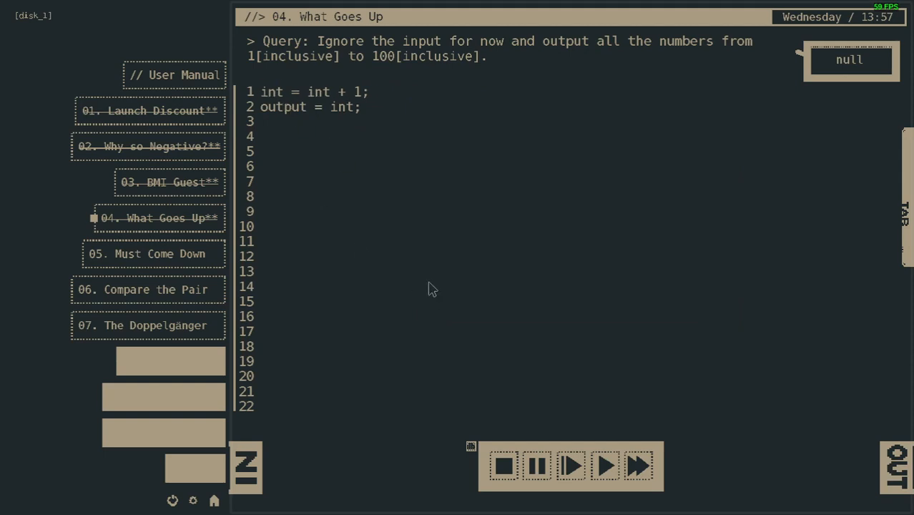
pyautogui.moveTo(889, 193)
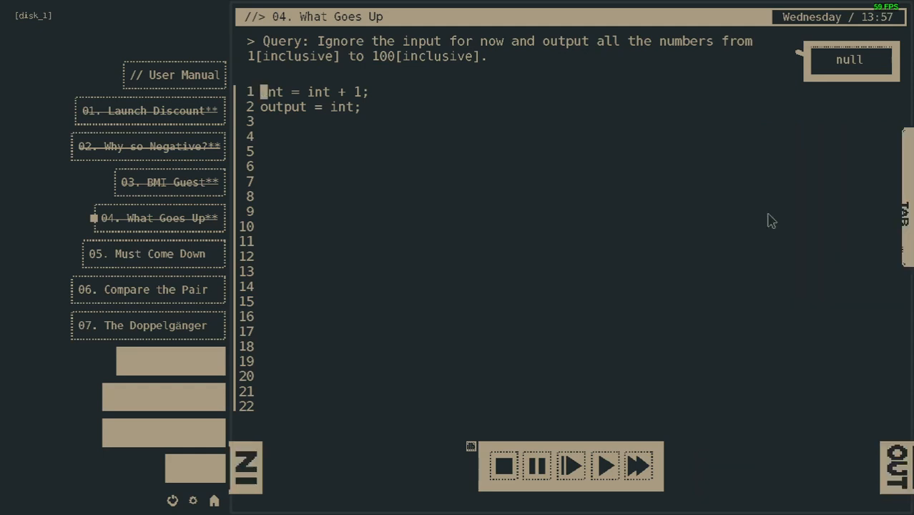
pyautogui.moveTo(604, 186)
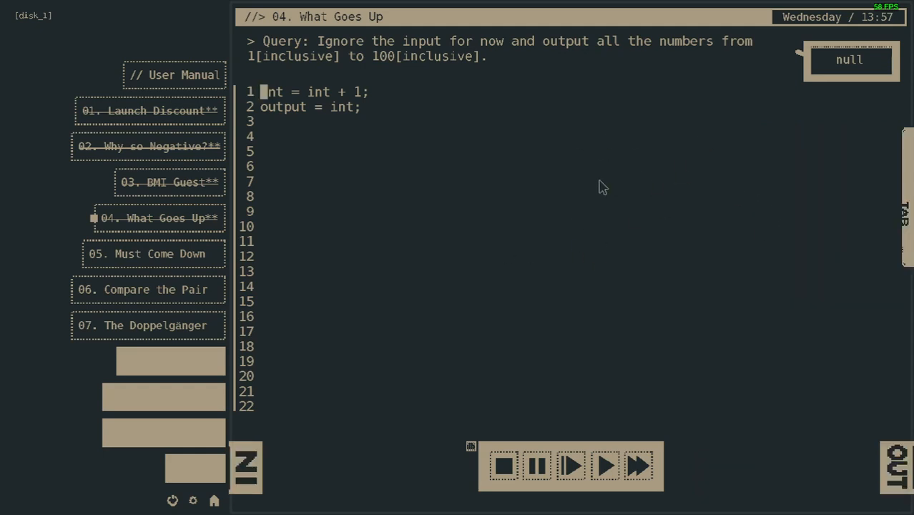
pyautogui.moveTo(378, 142)
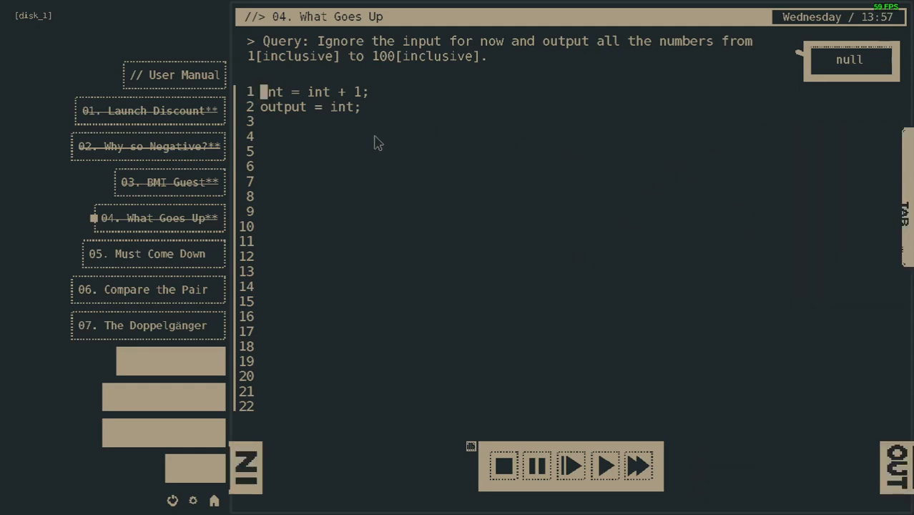
pyautogui.moveTo(371, 140)
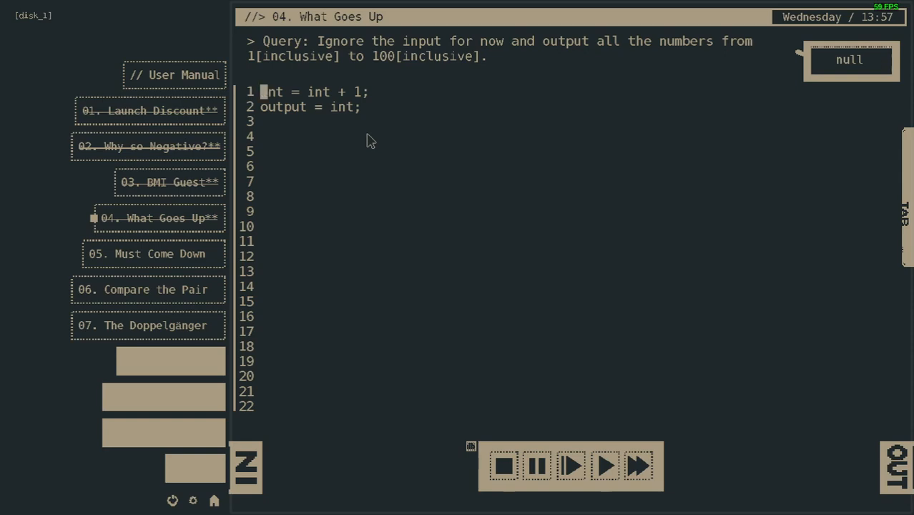